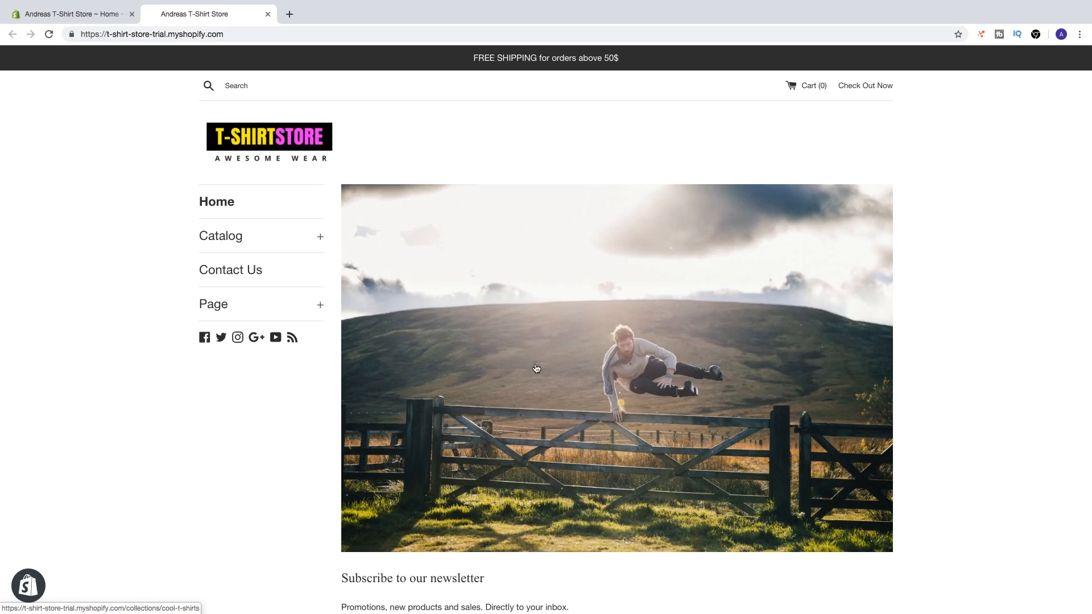
{"action": "mouse_move", "coordinate": [573, 364]}
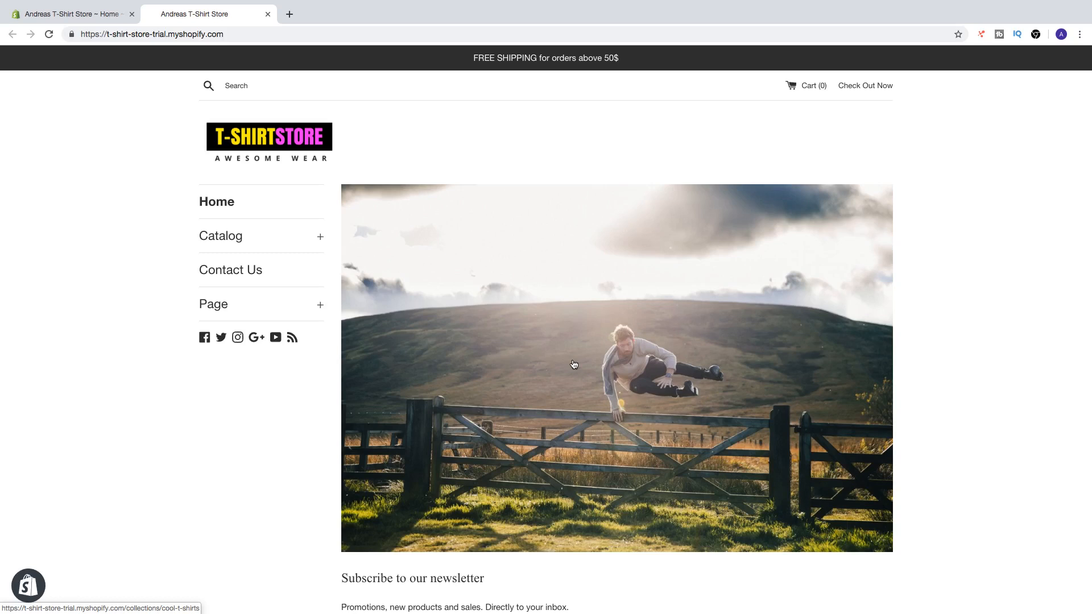
{"action": "mouse_move", "coordinate": [282, 105]}
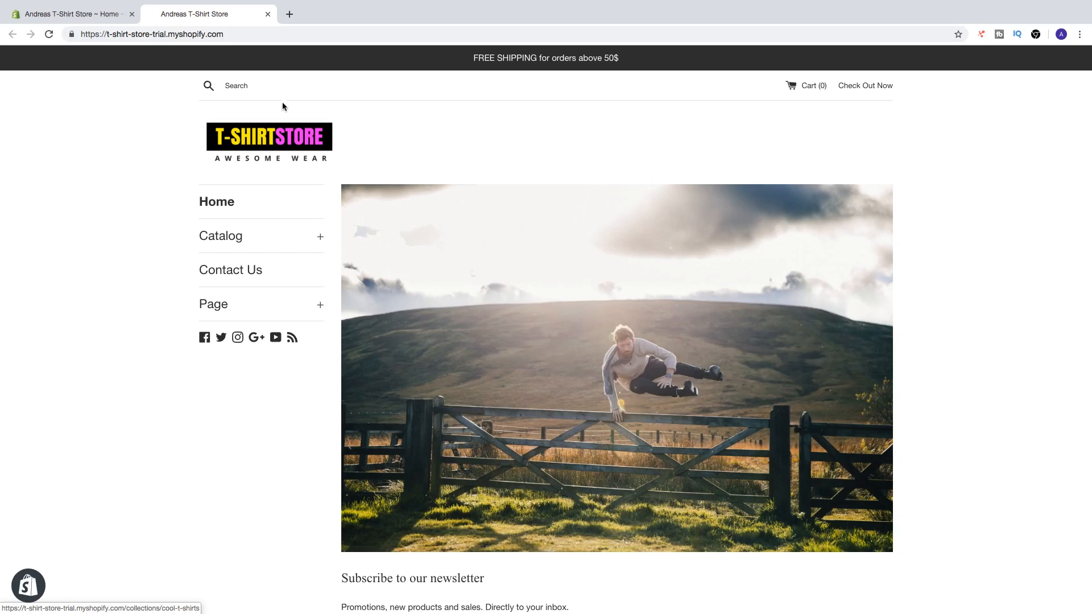
Go back from the storefront to the T-shirt store trial's admin Home page.
{"action": "left_click", "coordinate": [69, 13]}
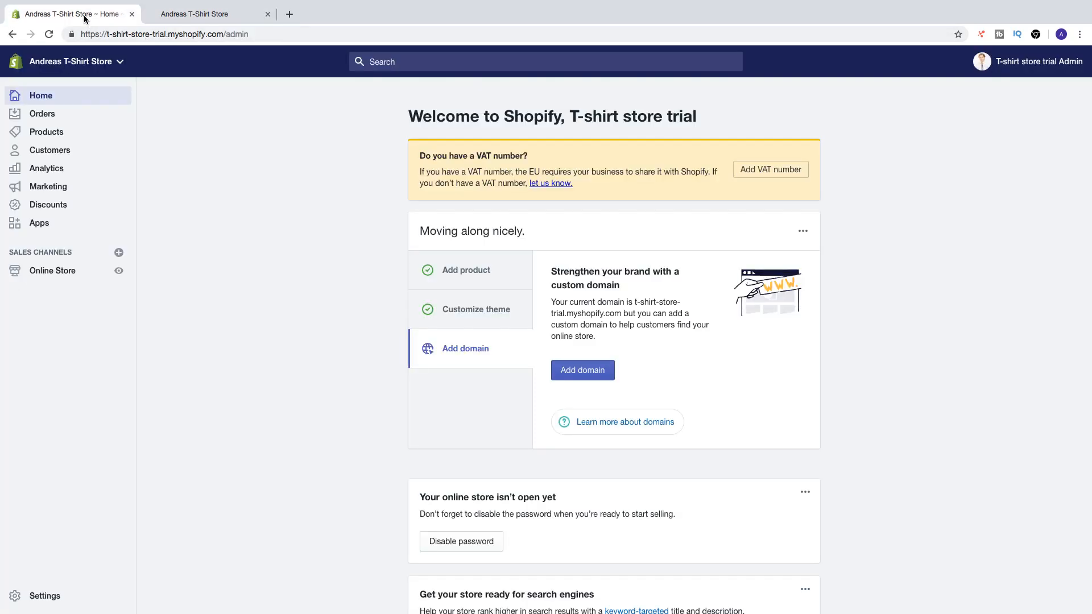
{"action": "mouse_move", "coordinate": [40, 223]}
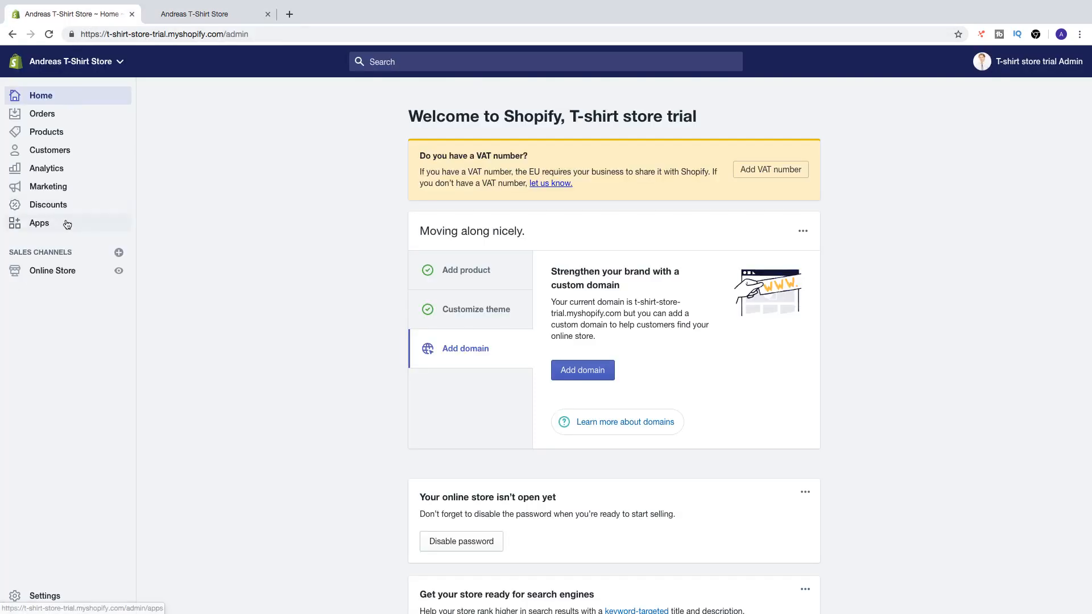
Open Online Store > Themes and scroll down to the Theme library and Theme Store section.
{"action": "left_click", "coordinate": [52, 270]}
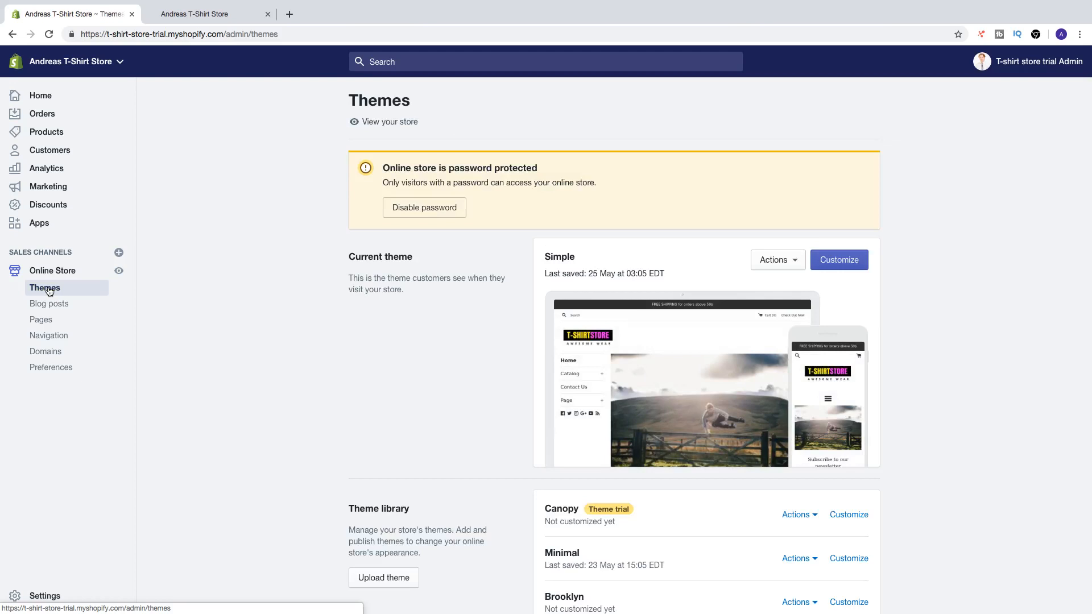
{"action": "mouse_move", "coordinate": [400, 270]}
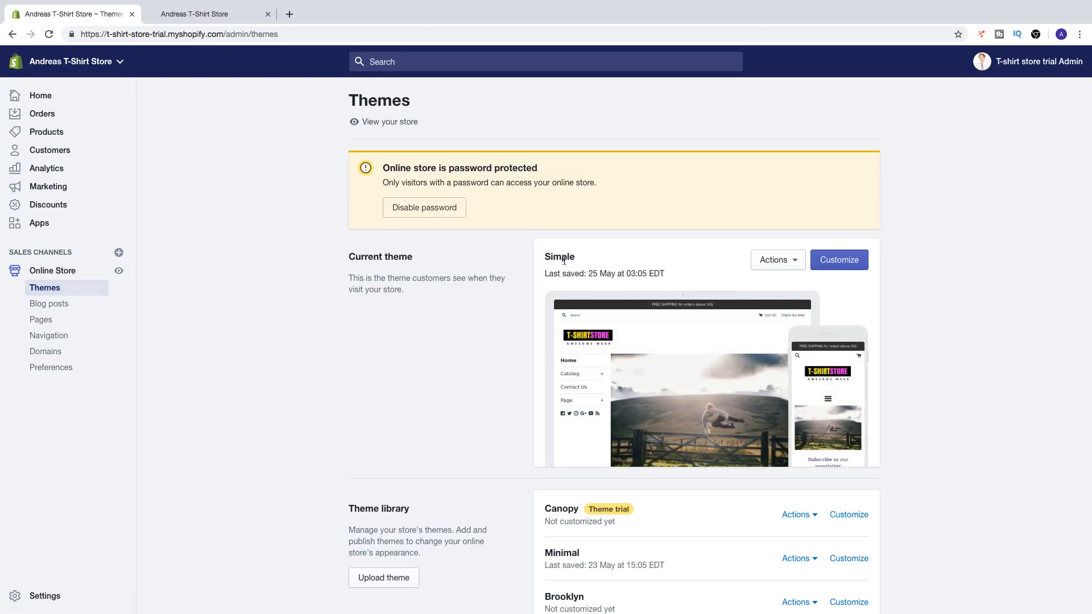
{"action": "scroll", "scroll_direction": "down", "scroll_amount": 3}
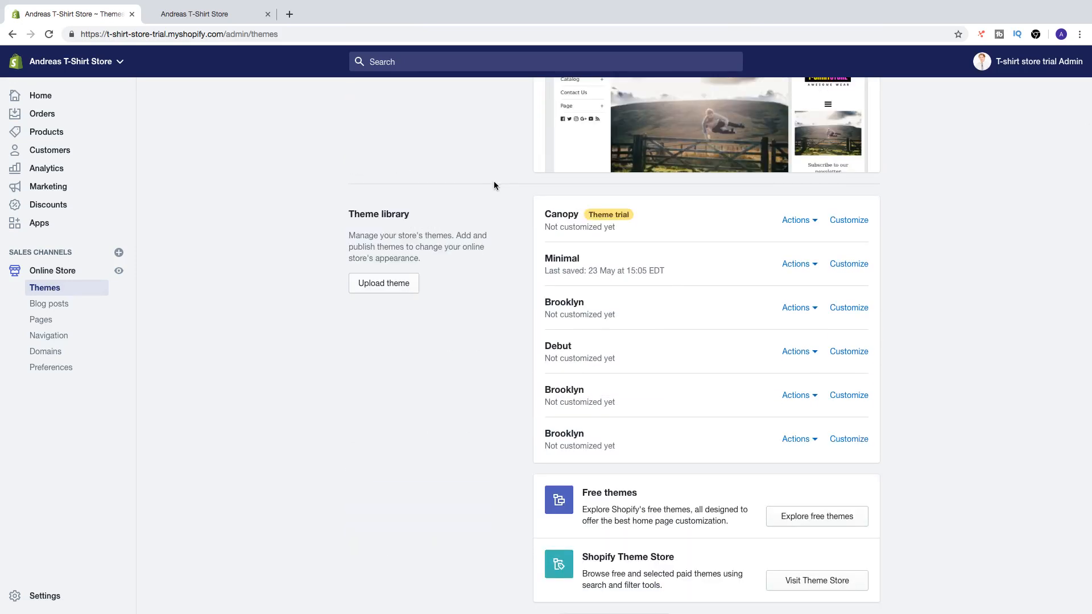
{"action": "mouse_move", "coordinate": [374, 229]}
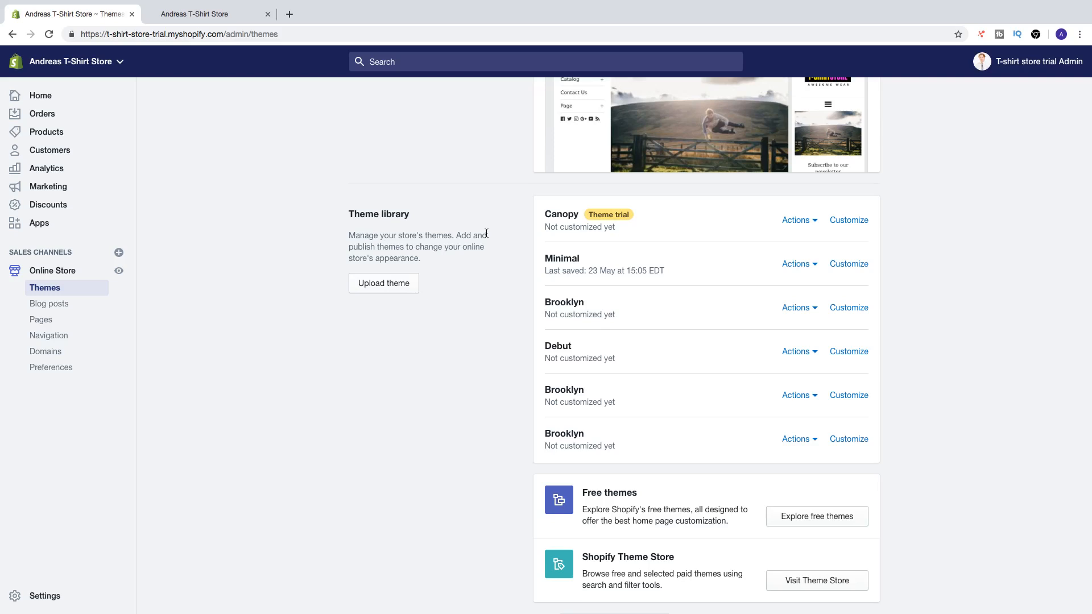
{"action": "mouse_move", "coordinate": [505, 276]}
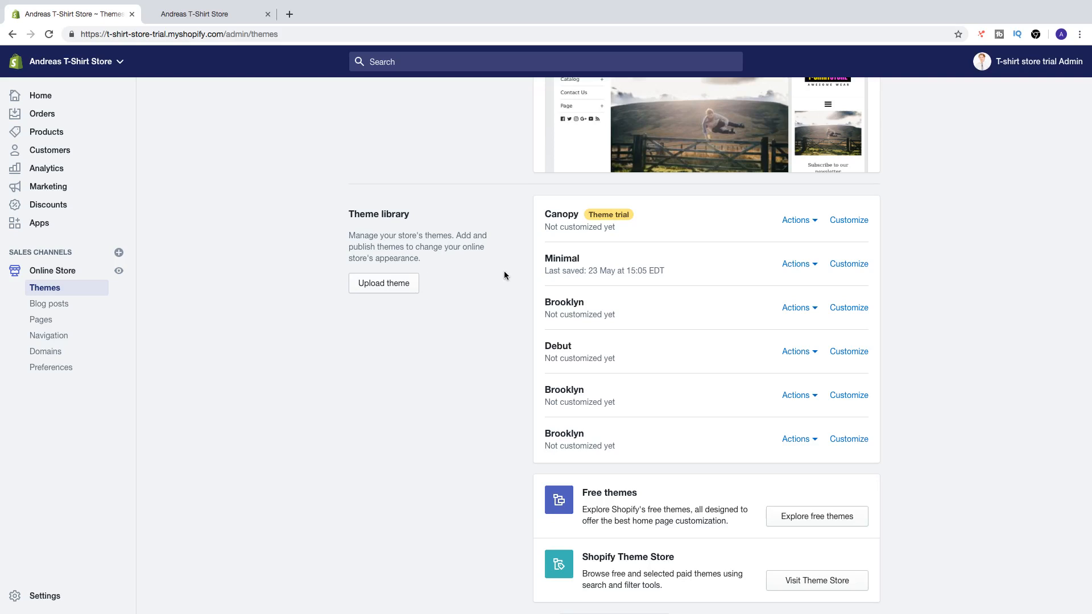
{"action": "scroll", "scroll_direction": "down", "scroll_amount": 3}
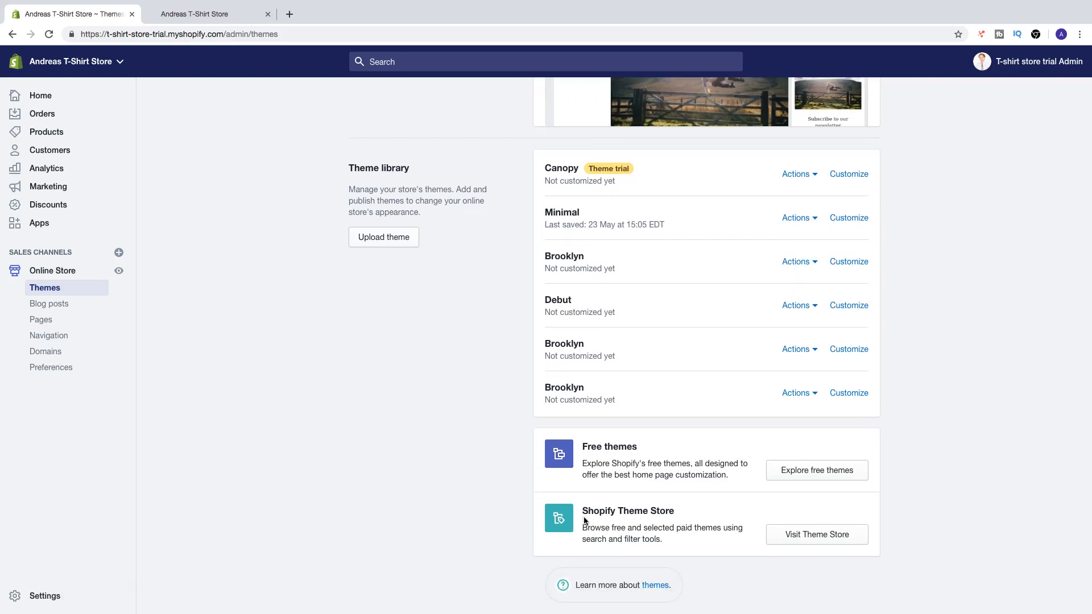
{"action": "mouse_move", "coordinate": [688, 523]}
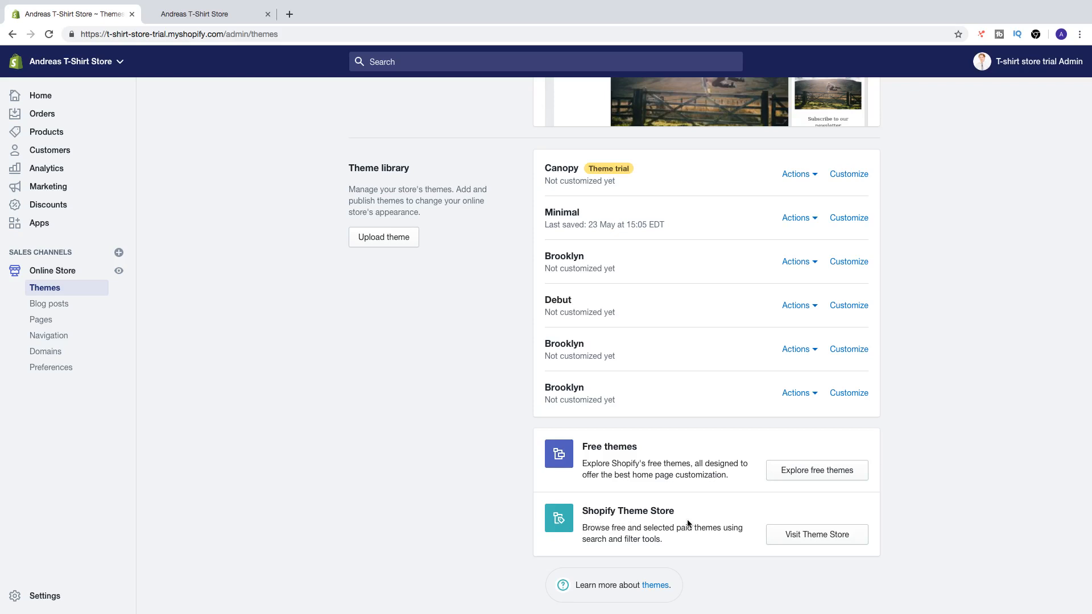
{"action": "mouse_move", "coordinate": [754, 528]}
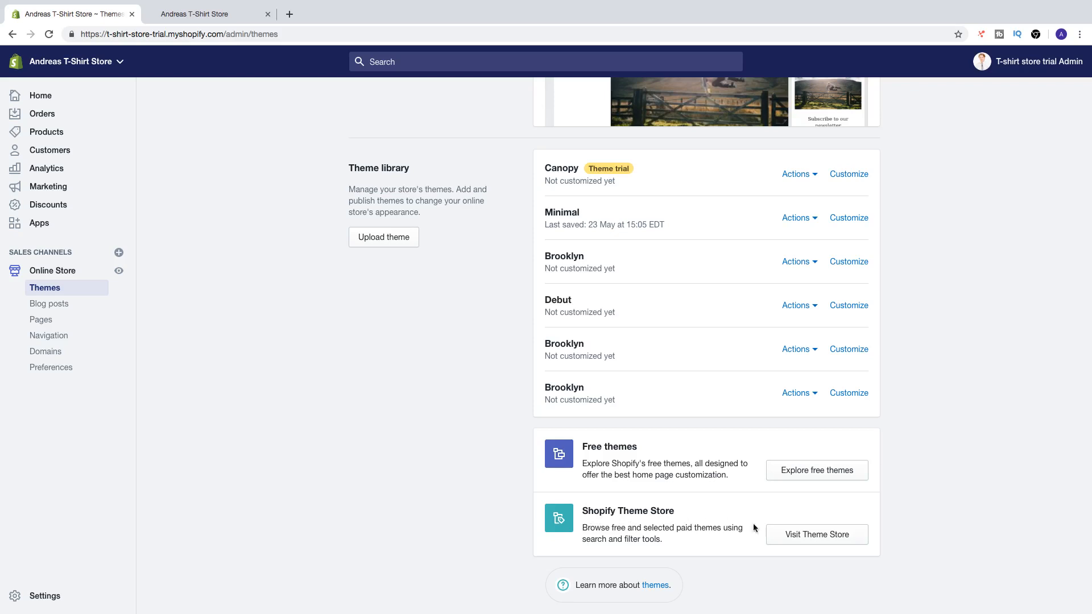
Visit the Shopify Theme Store in a new tab and glance at its Collections list.
{"action": "left_click", "coordinate": [815, 534]}
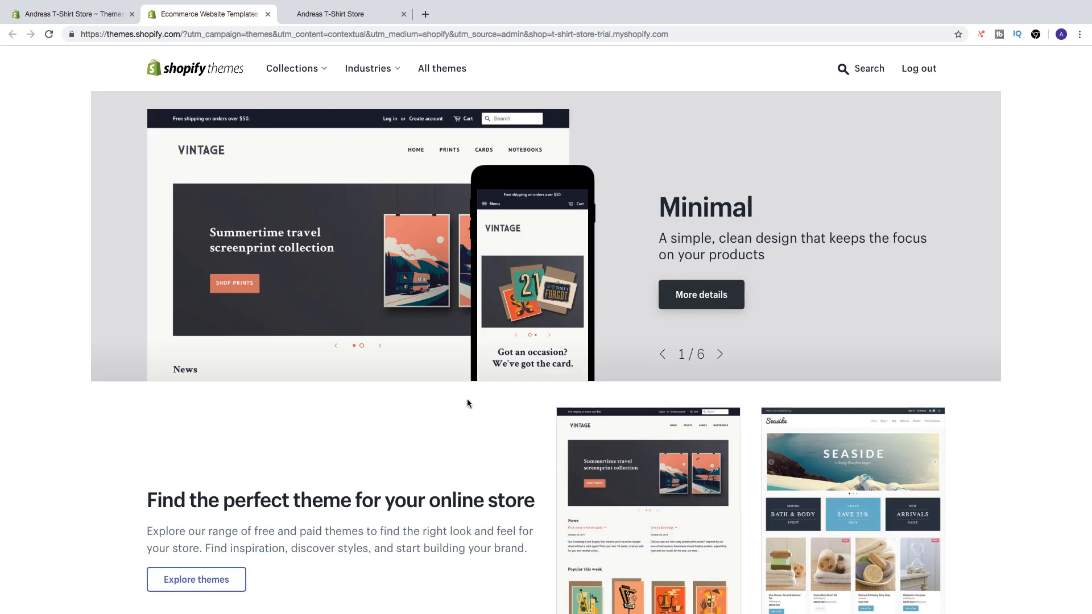
{"action": "left_click", "coordinate": [292, 68]}
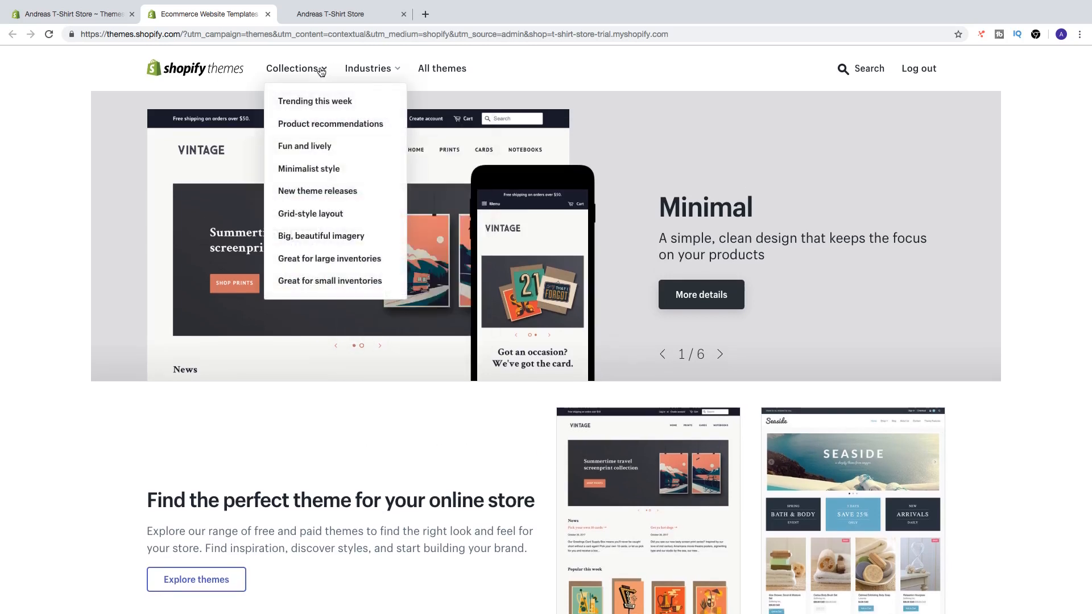
{"action": "mouse_move", "coordinate": [315, 101]}
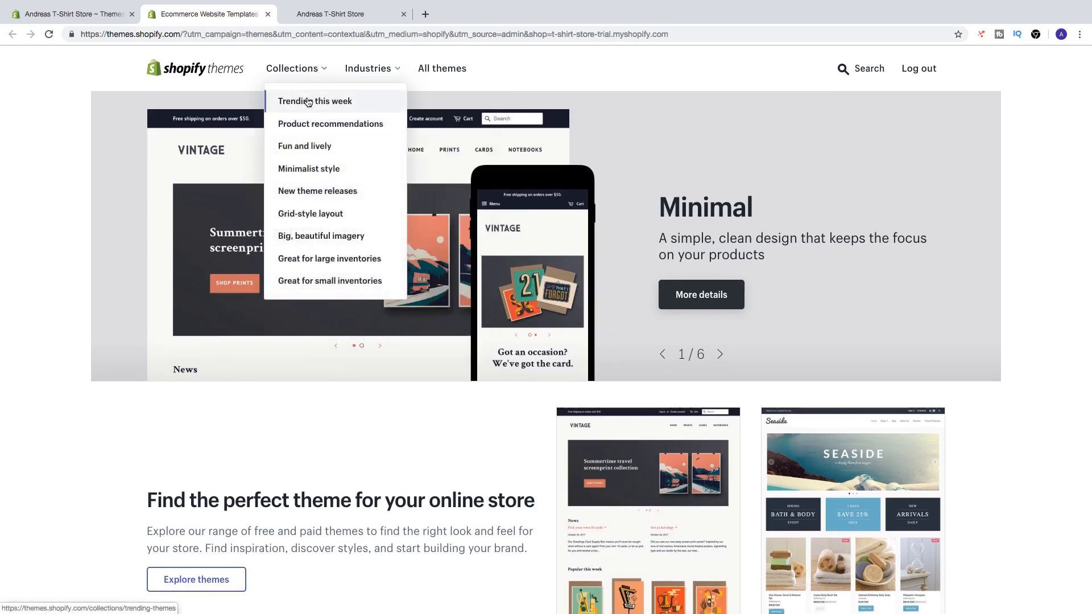
{"action": "mouse_move", "coordinate": [330, 124]}
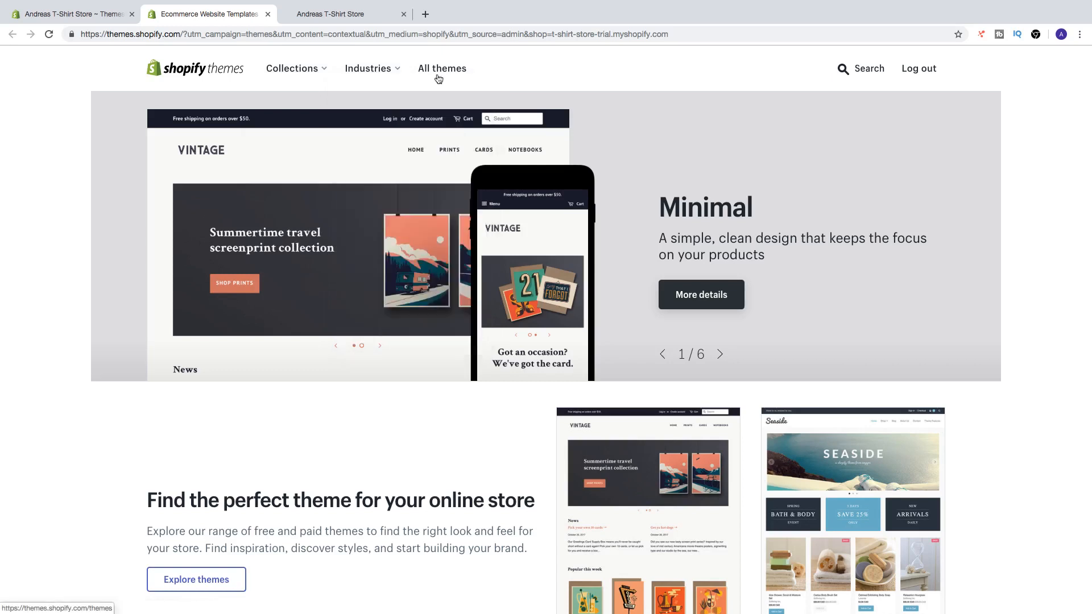
Show all themes, filter by Free price to 10 results, and scroll to Pop.
{"action": "left_click", "coordinate": [442, 68]}
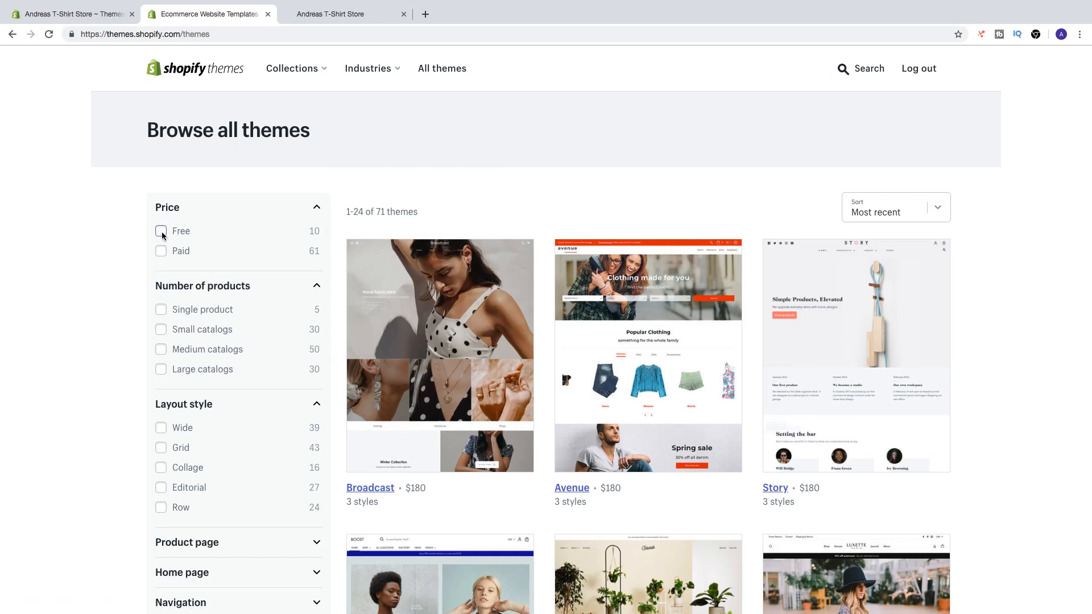
{"action": "left_click", "coordinate": [161, 232]}
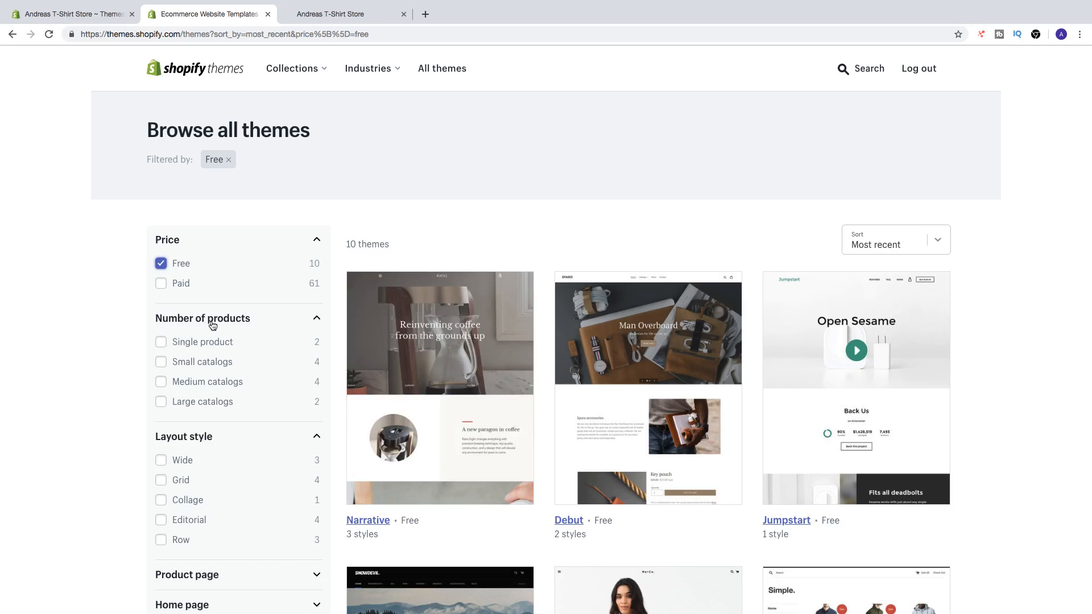
{"action": "mouse_move", "coordinate": [162, 381]}
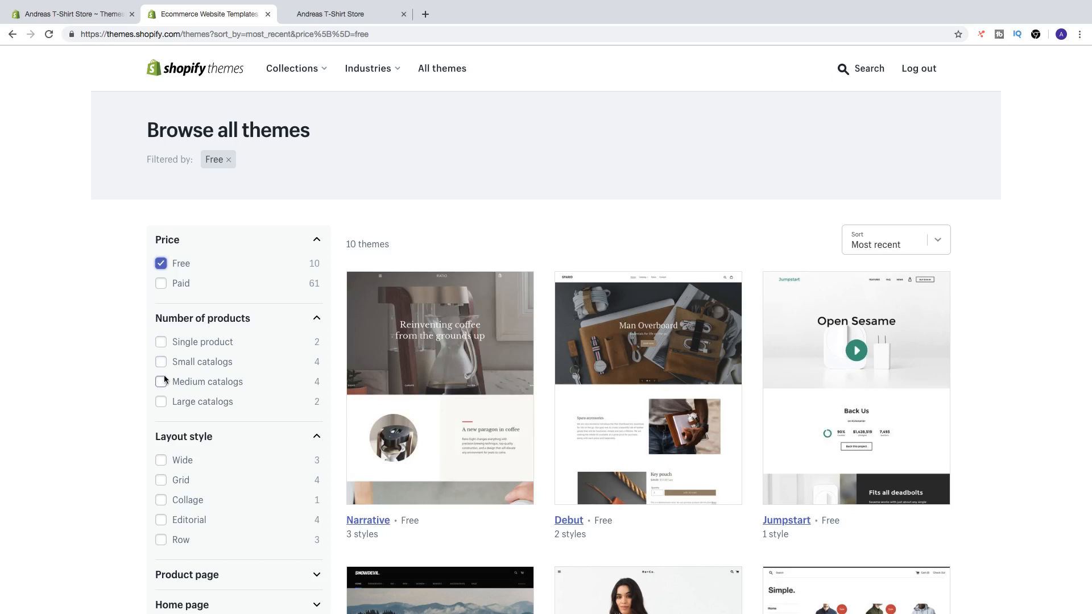
{"action": "scroll", "scroll_direction": "down", "scroll_amount": 3}
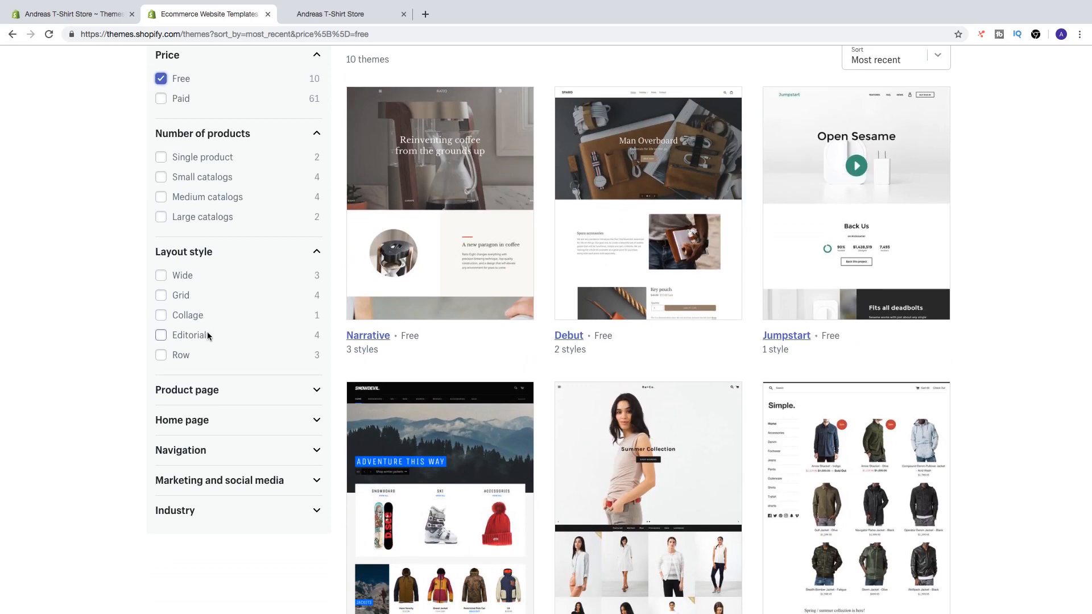
{"action": "mouse_move", "coordinate": [193, 358]}
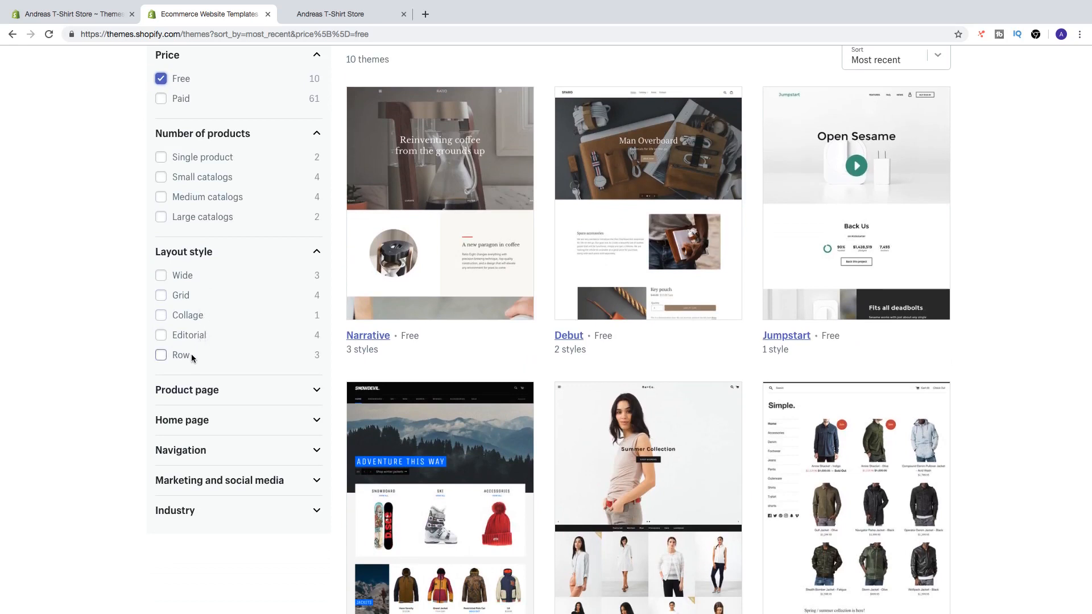
{"action": "scroll", "scroll_direction": "up", "scroll_amount": 3}
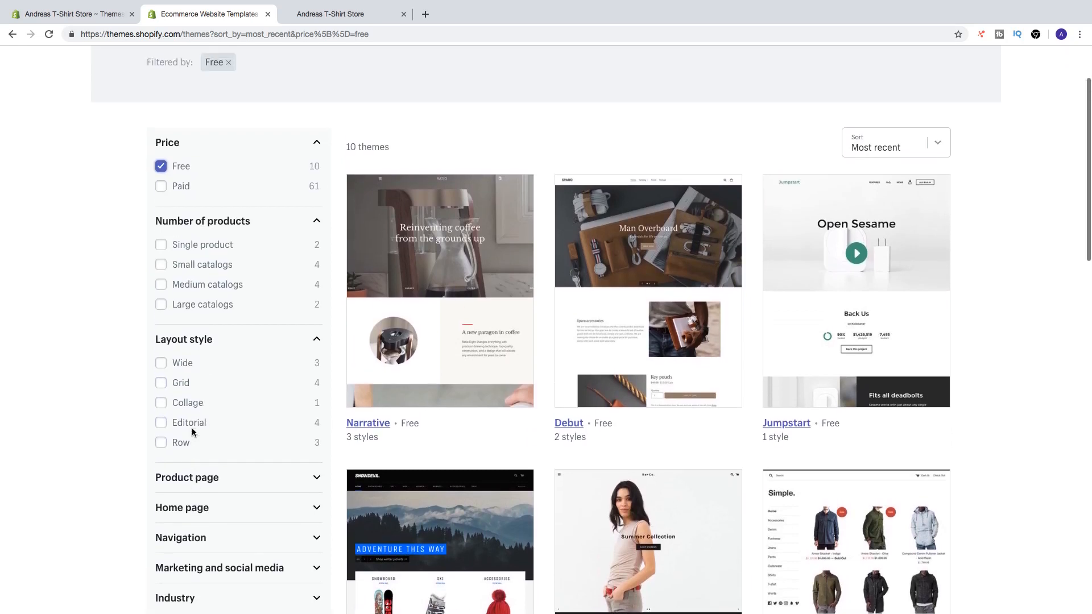
{"action": "scroll", "scroll_direction": "up", "scroll_amount": 3}
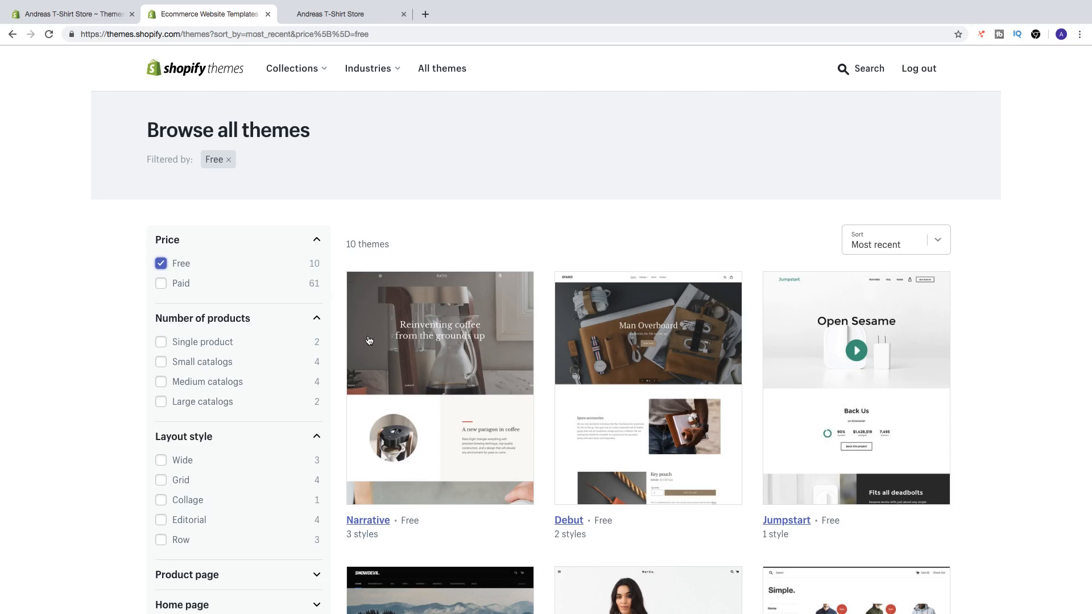
{"action": "mouse_move", "coordinate": [364, 257]}
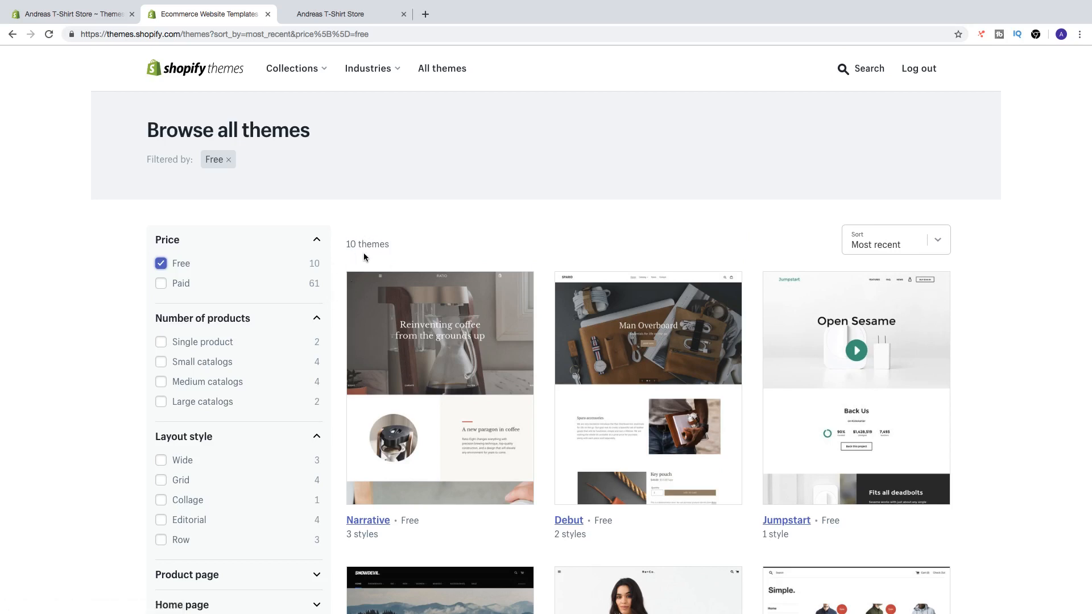
{"action": "scroll", "scroll_direction": "down", "scroll_amount": 3}
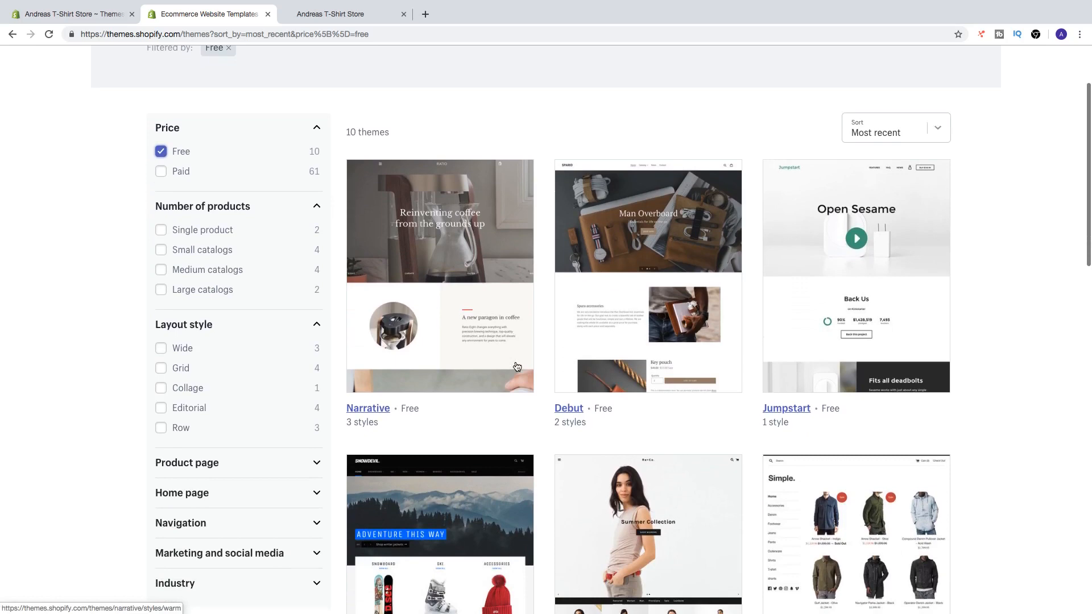
{"action": "scroll", "scroll_direction": "down", "scroll_amount": 3}
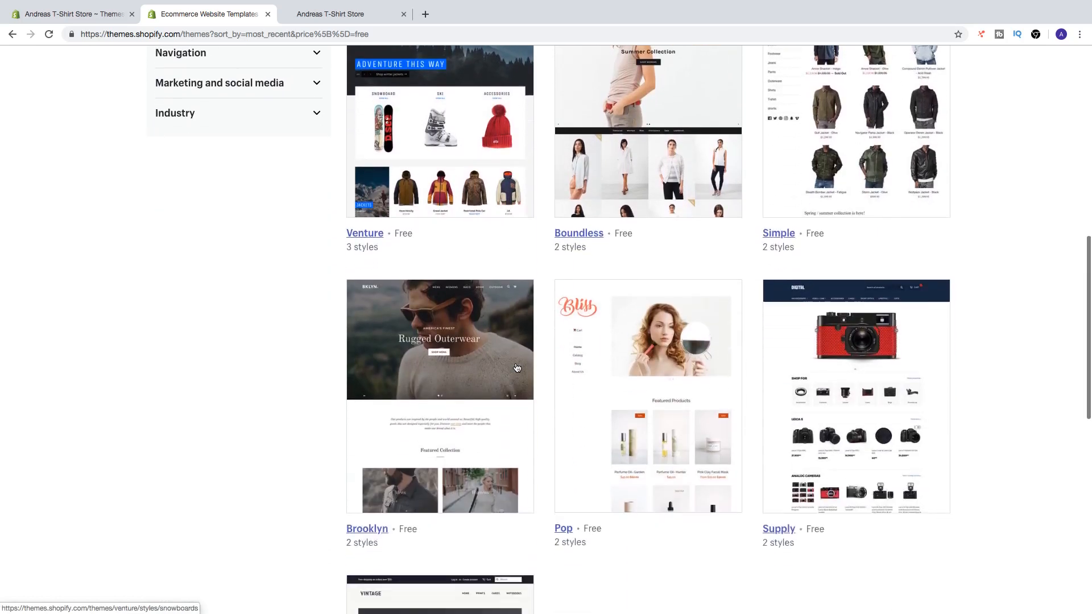
{"action": "scroll", "scroll_direction": "down", "scroll_amount": 3}
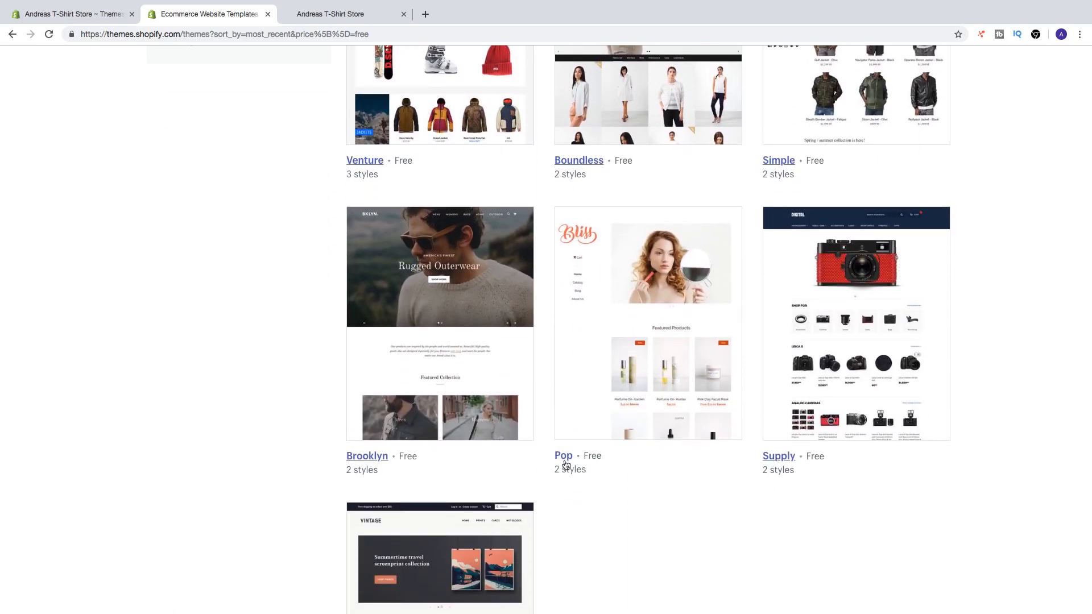
On the free Pop theme's page, select the Toy style and launch View demo.
{"action": "left_click", "coordinate": [562, 456]}
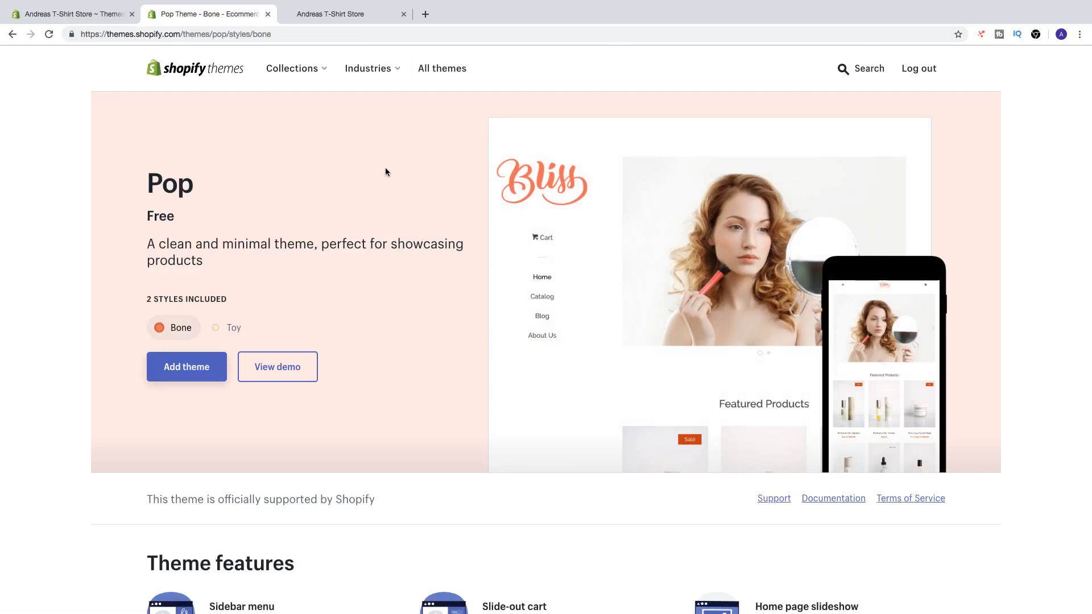
{"action": "mouse_move", "coordinate": [170, 311]}
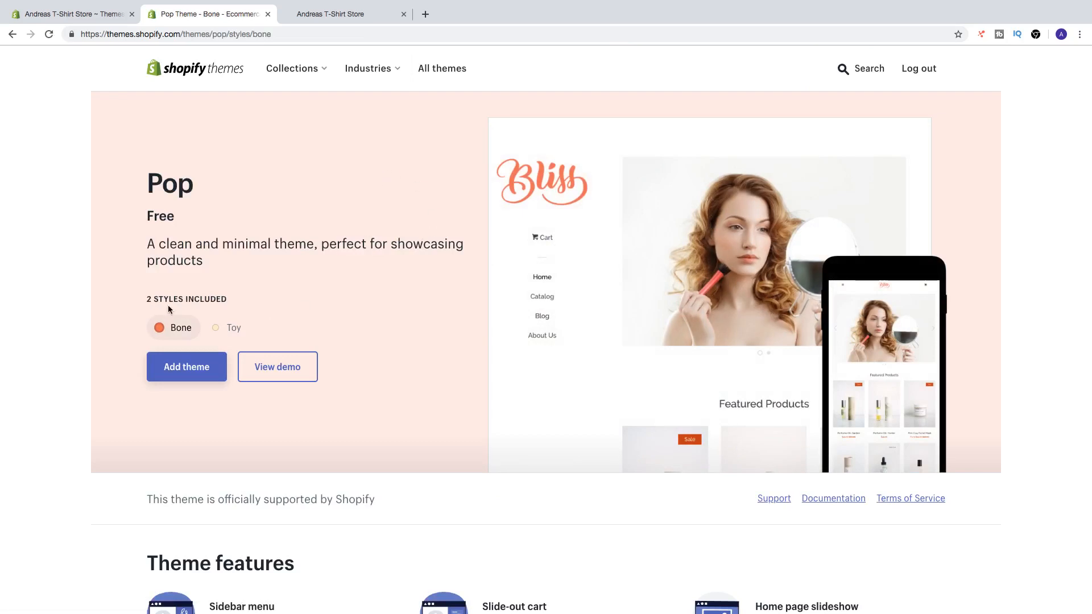
{"action": "mouse_move", "coordinate": [181, 339]}
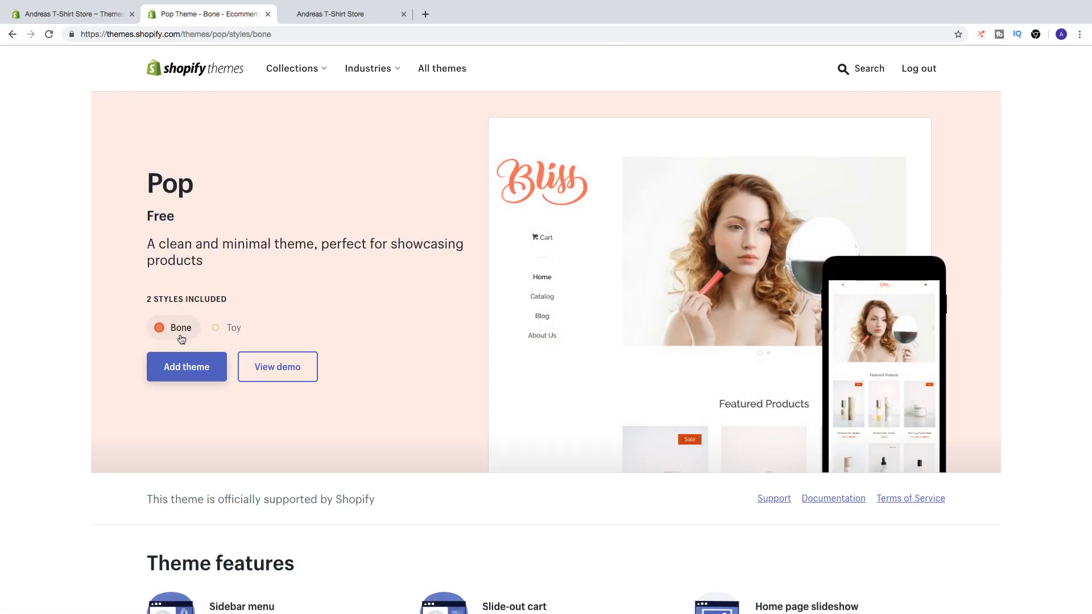
{"action": "left_click", "coordinate": [233, 328]}
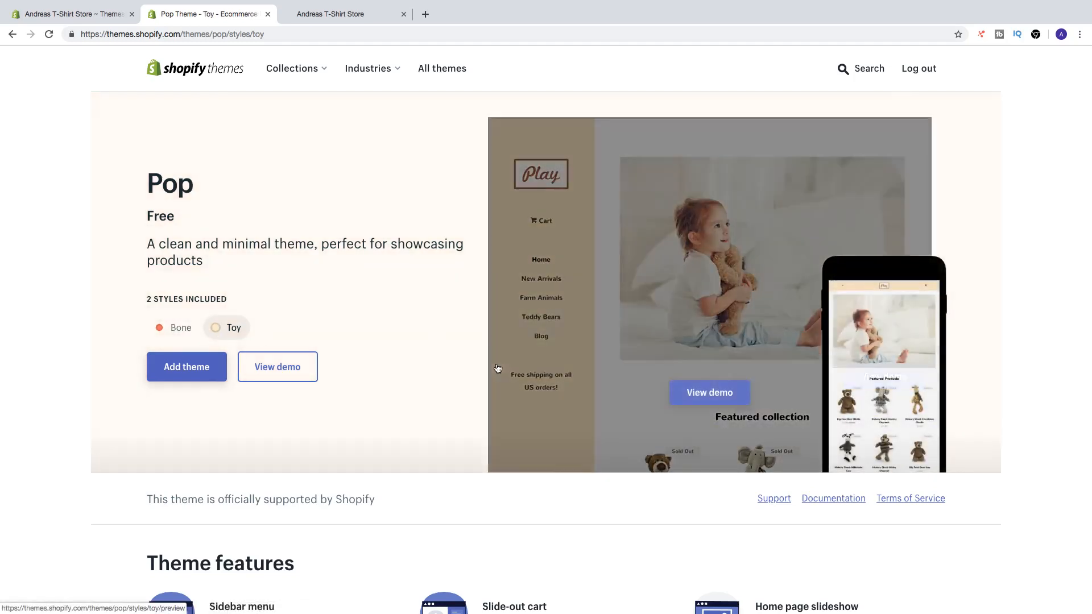
{"action": "left_click", "coordinate": [277, 367]}
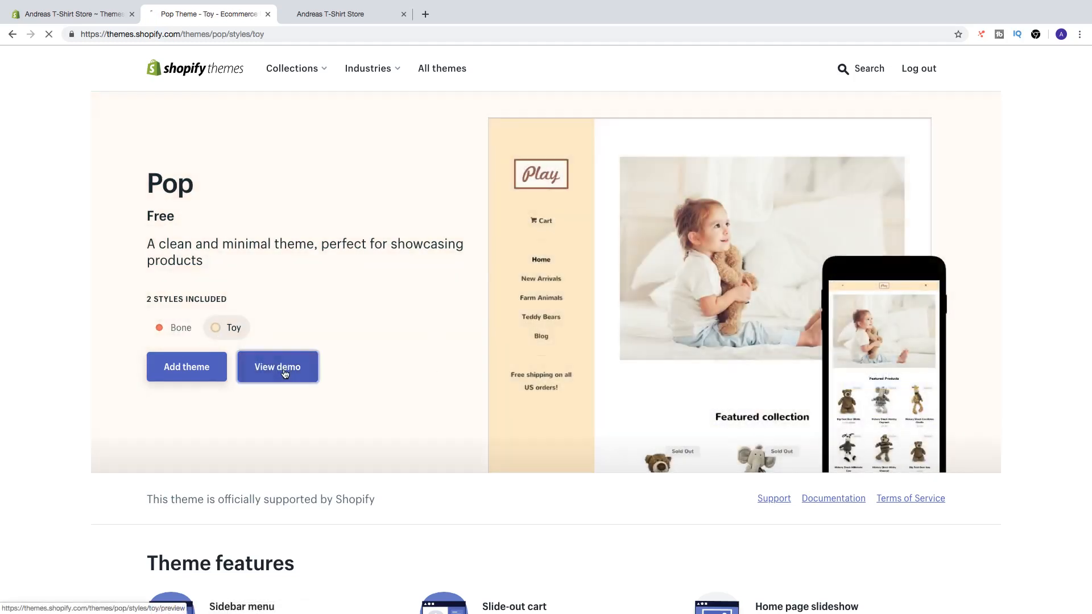
Preview the Pop Toy demo at mobile size.
{"action": "left_click", "coordinate": [277, 367]}
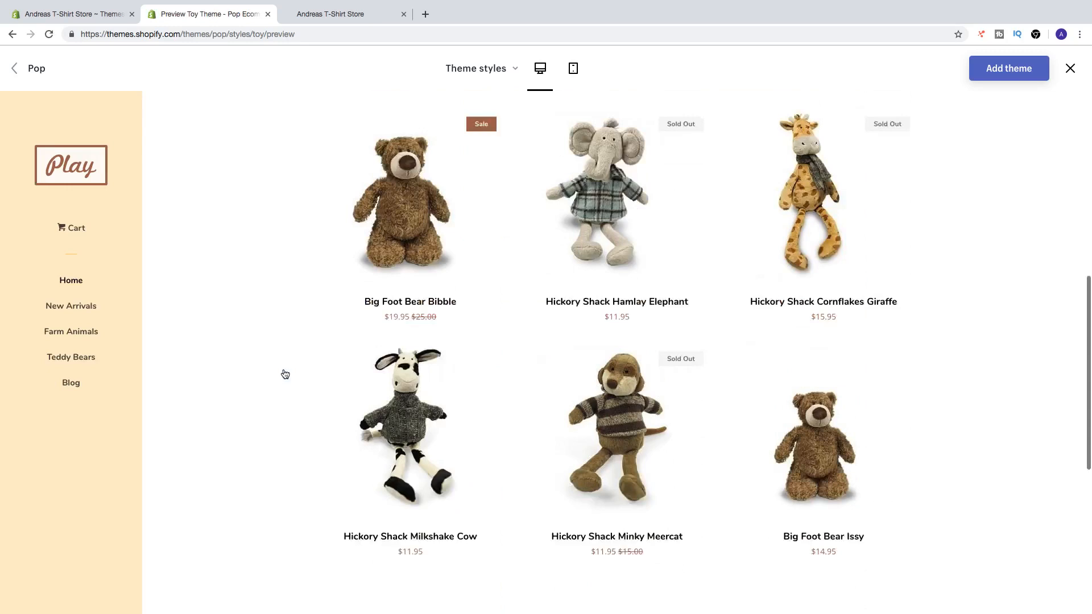
{"action": "scroll", "scroll_direction": "up", "scroll_amount": 3}
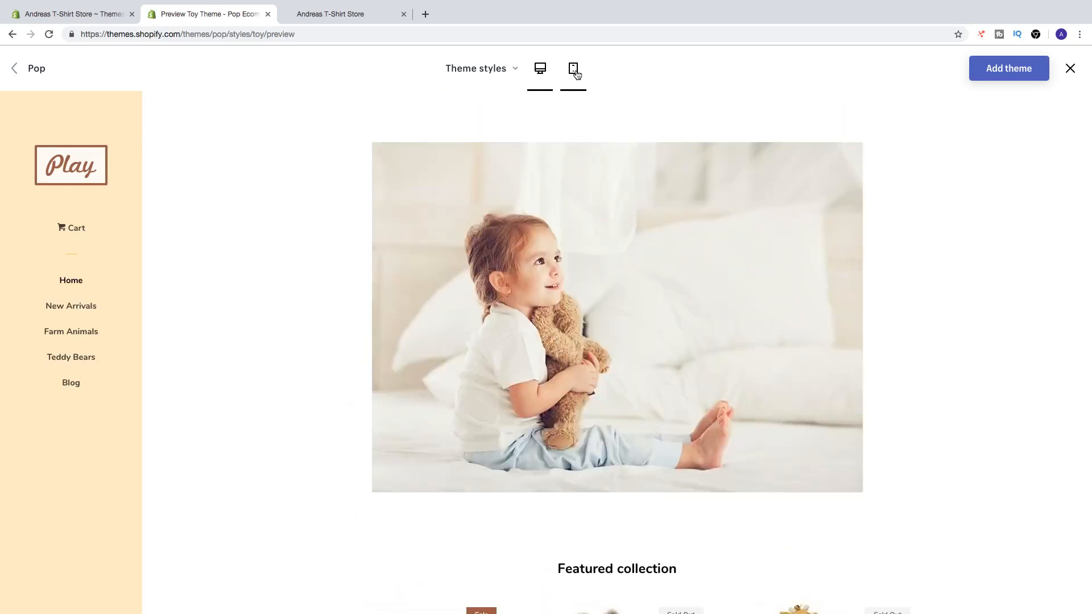
{"action": "left_click", "coordinate": [572, 69]}
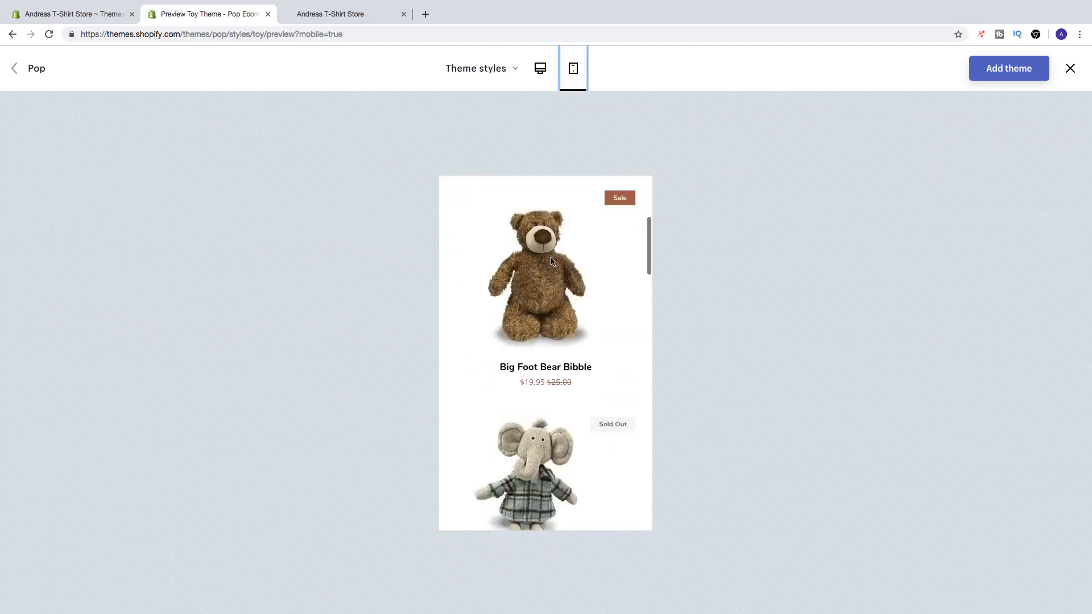
{"action": "scroll", "scroll_direction": "down", "scroll_amount": 3}
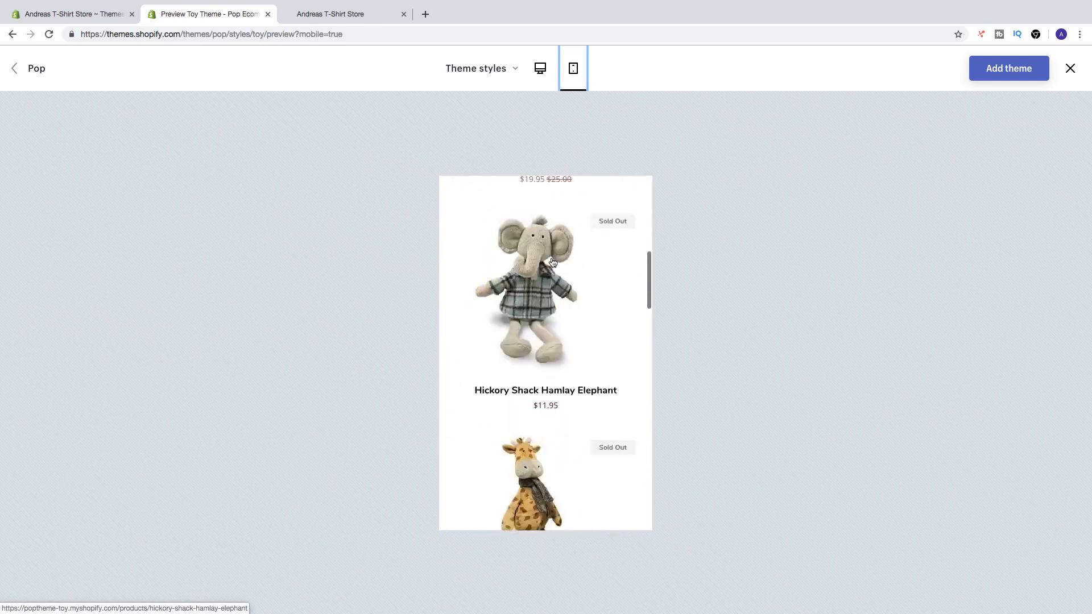
Switch the demo to the Bone style and return to desktop view.
{"action": "left_click", "coordinate": [476, 68]}
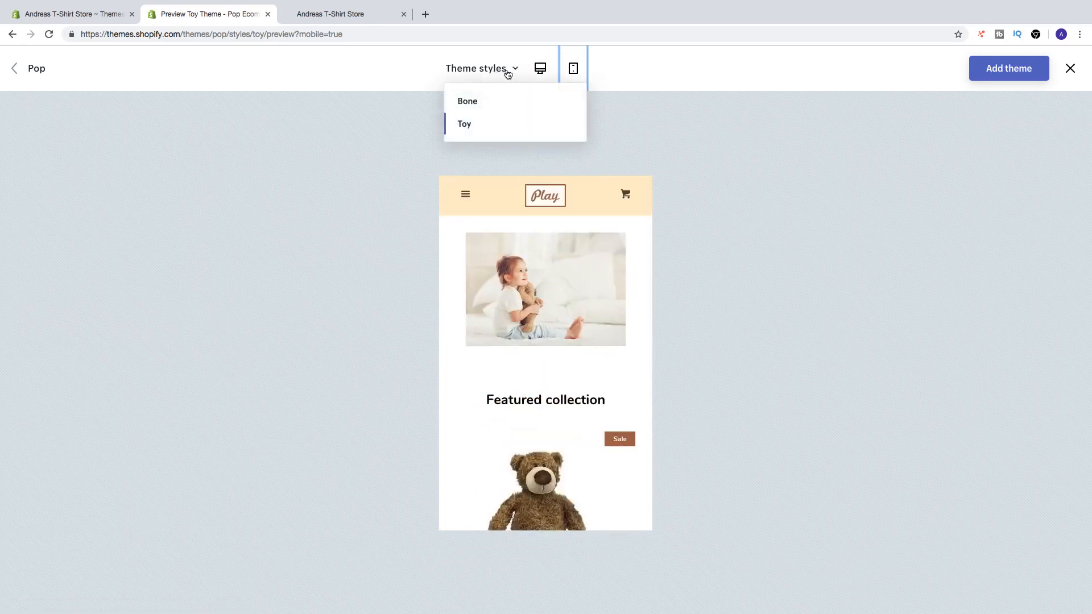
{"action": "mouse_move", "coordinate": [483, 114]}
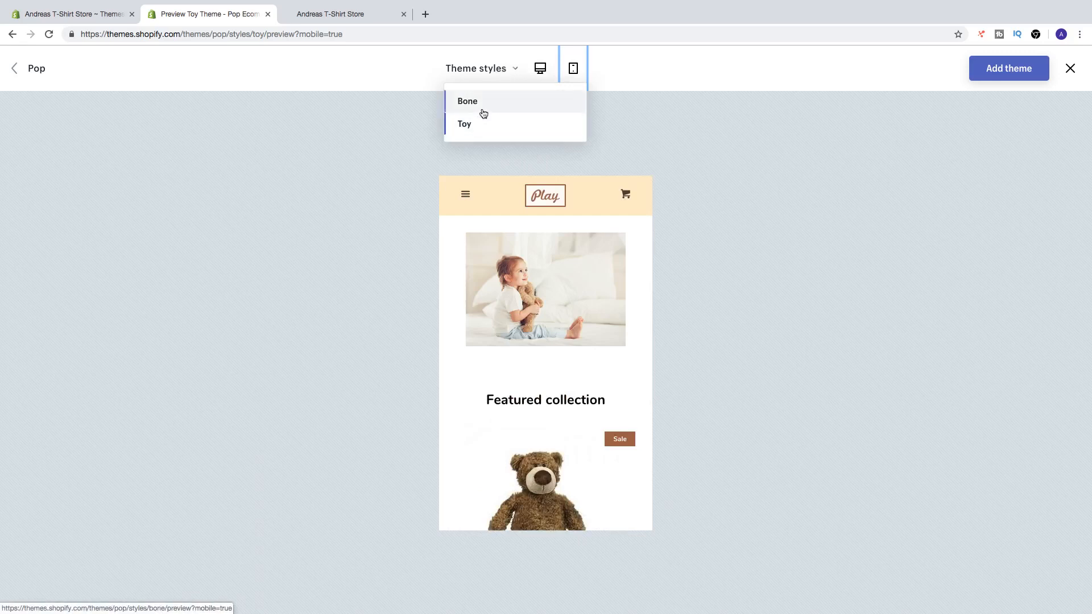
{"action": "left_click", "coordinate": [468, 101]}
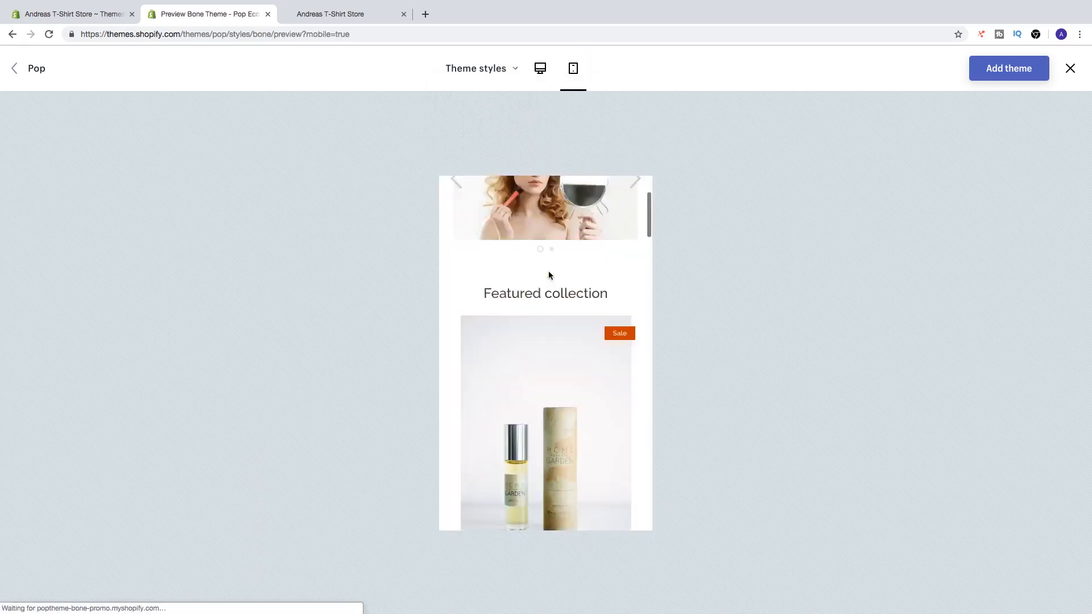
{"action": "left_click", "coordinate": [539, 69]}
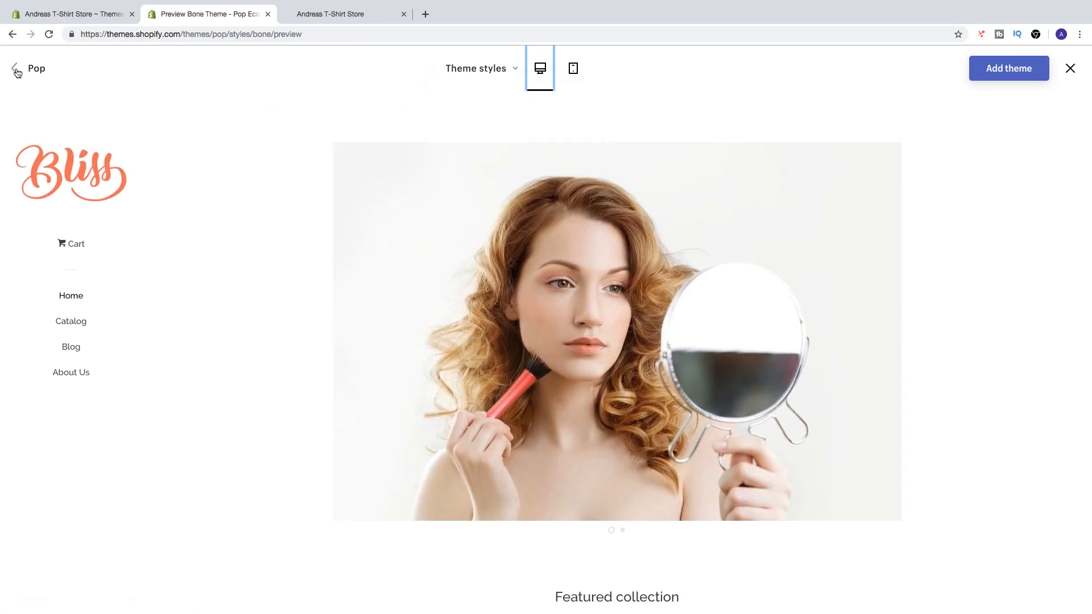
Leave the demo for Pop's Bone style page and scroll down past features to its 11 reviews.
{"action": "left_click", "coordinate": [14, 68]}
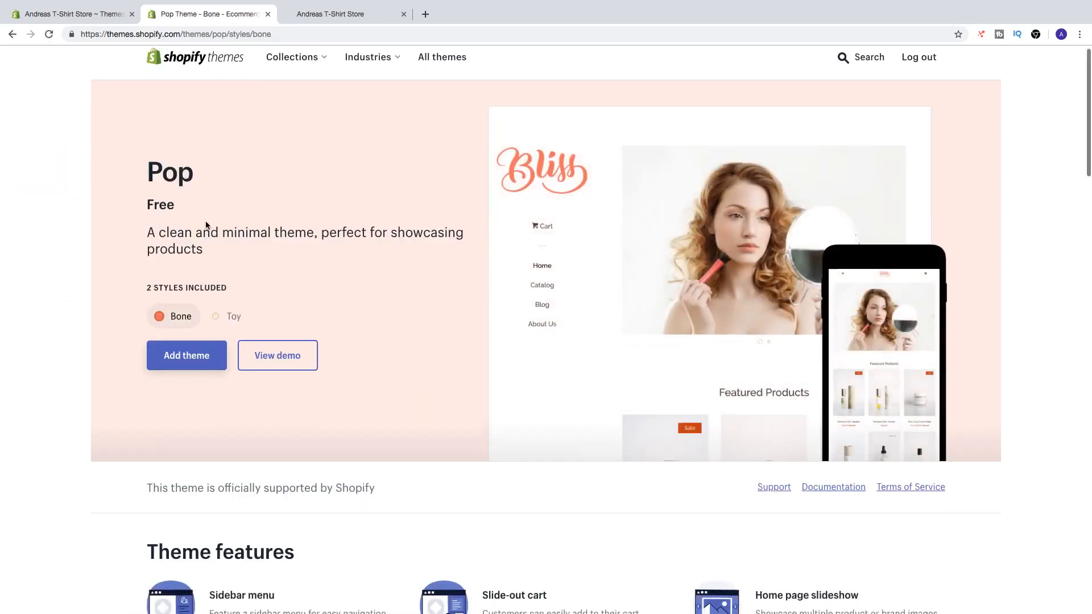
{"action": "scroll", "scroll_direction": "down", "scroll_amount": 3}
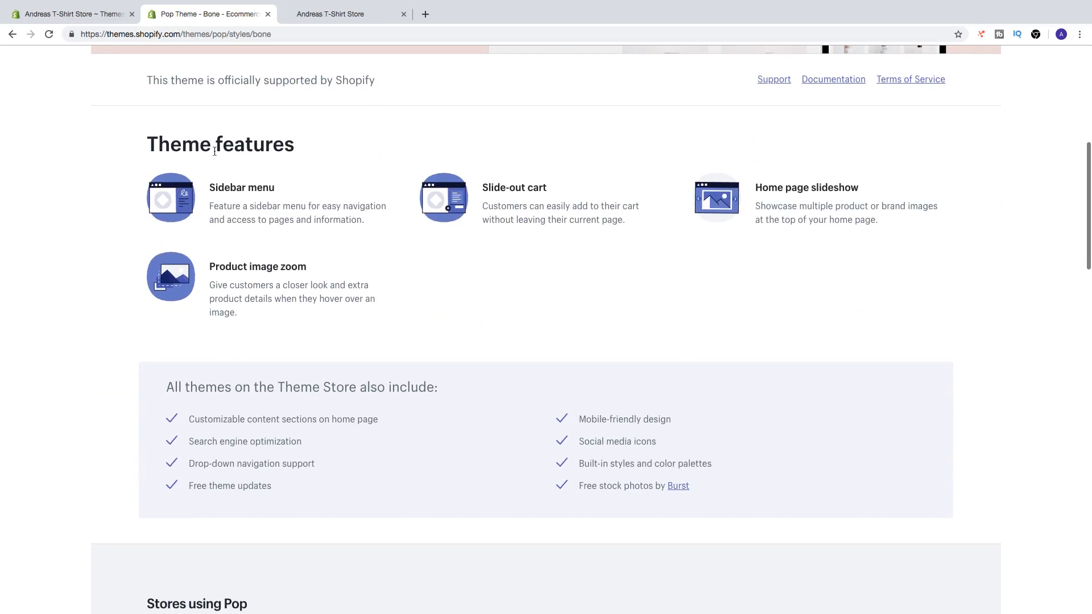
{"action": "mouse_move", "coordinate": [427, 198]}
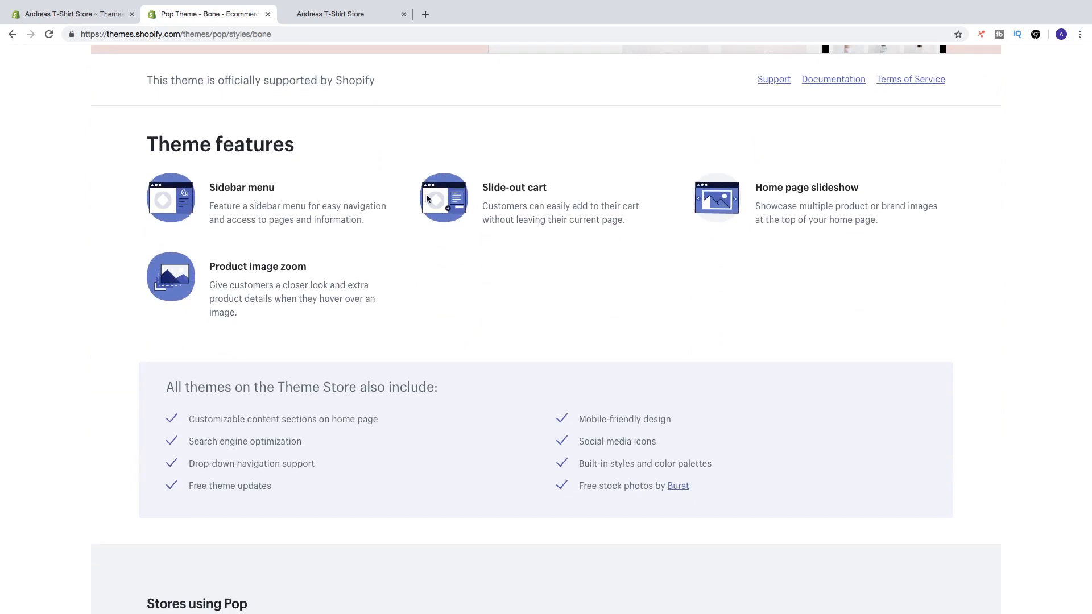
{"action": "mouse_move", "coordinate": [782, 200]}
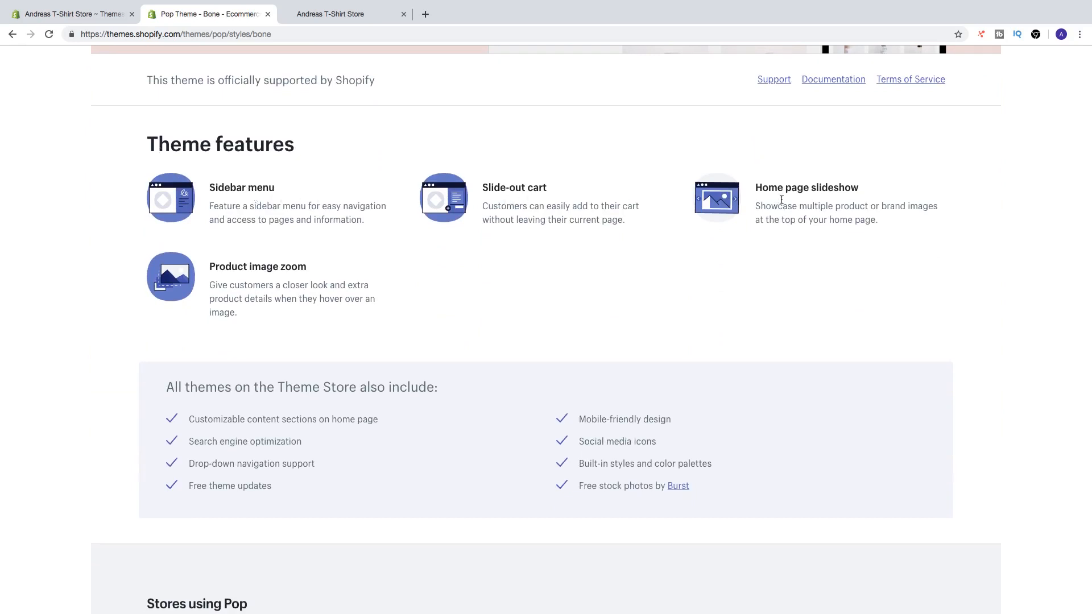
{"action": "mouse_move", "coordinate": [381, 254]}
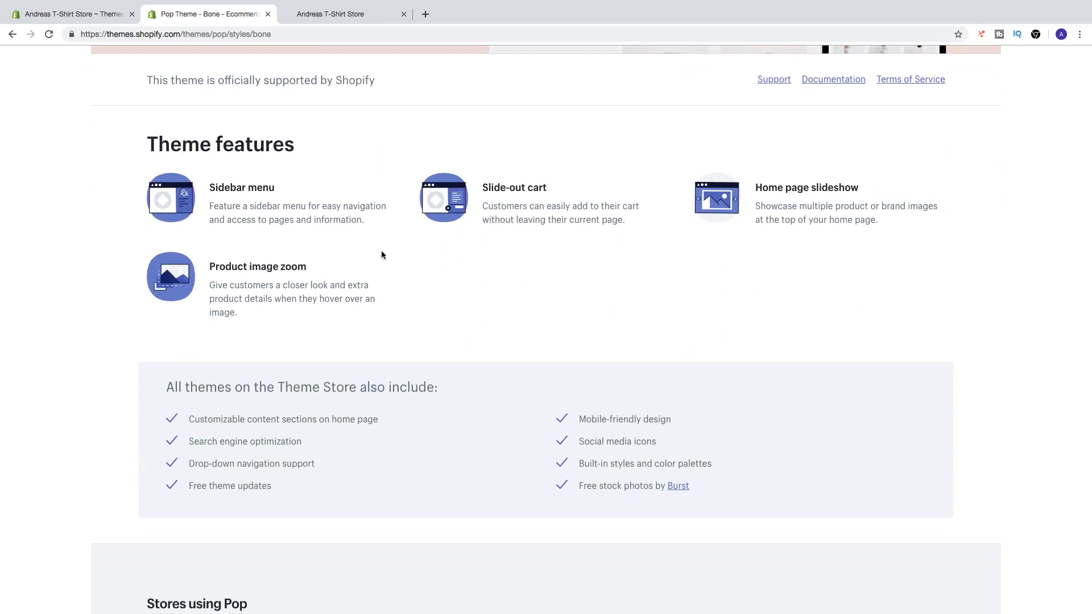
{"action": "scroll", "scroll_direction": "down", "scroll_amount": 3}
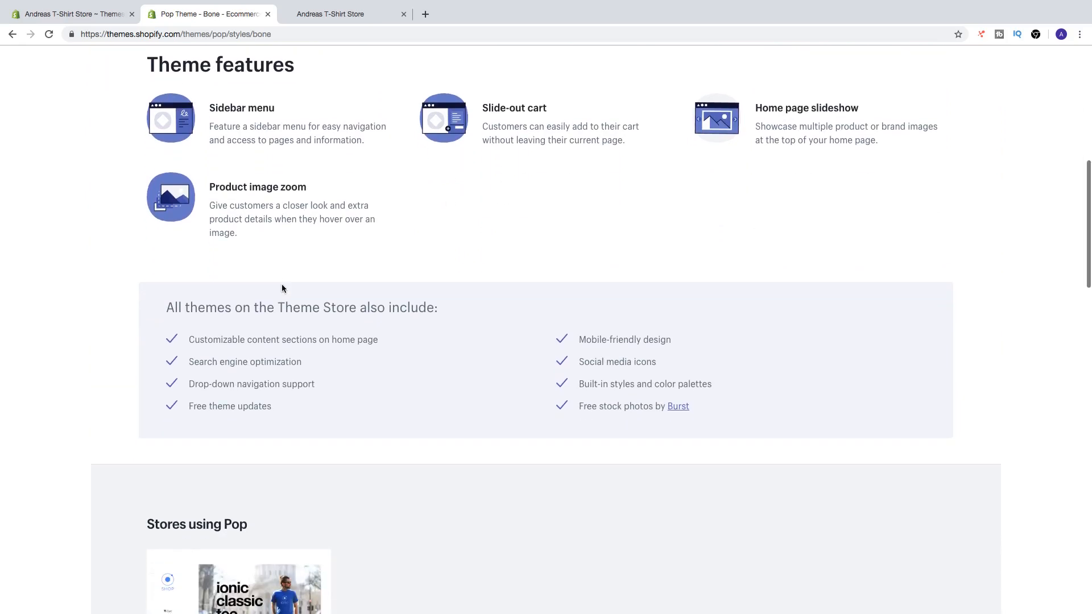
{"action": "scroll", "scroll_direction": "down", "scroll_amount": 3}
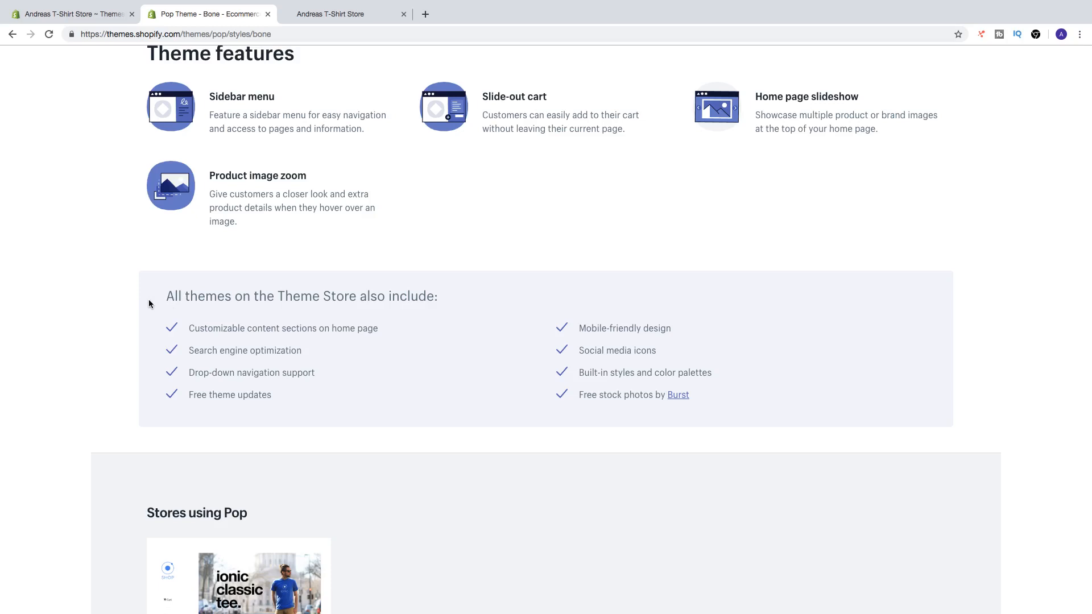
{"action": "mouse_move", "coordinate": [394, 303]}
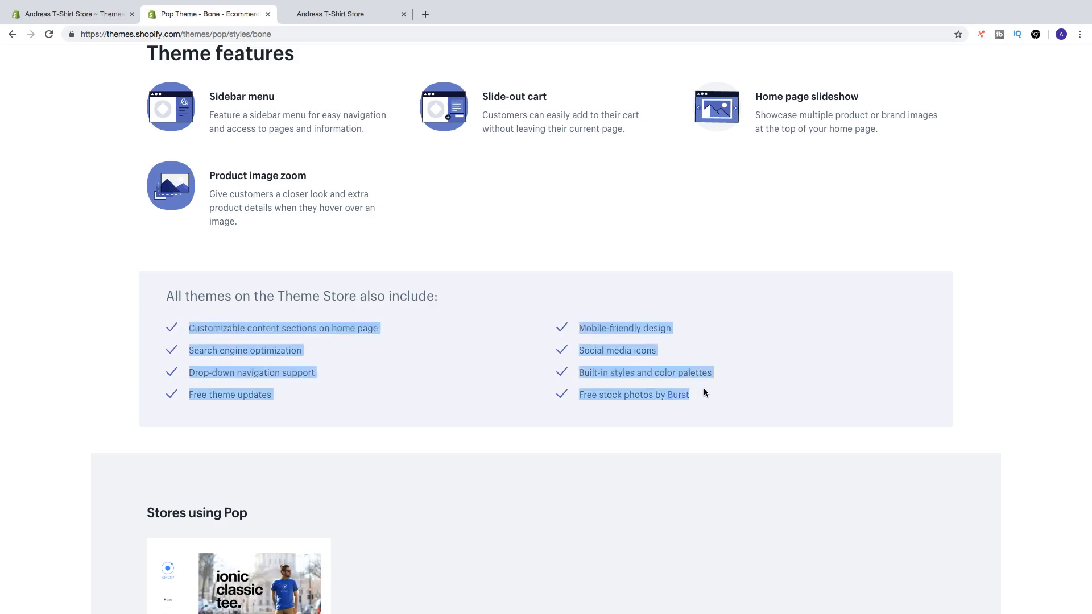
{"action": "scroll", "scroll_direction": "down", "scroll_amount": 3}
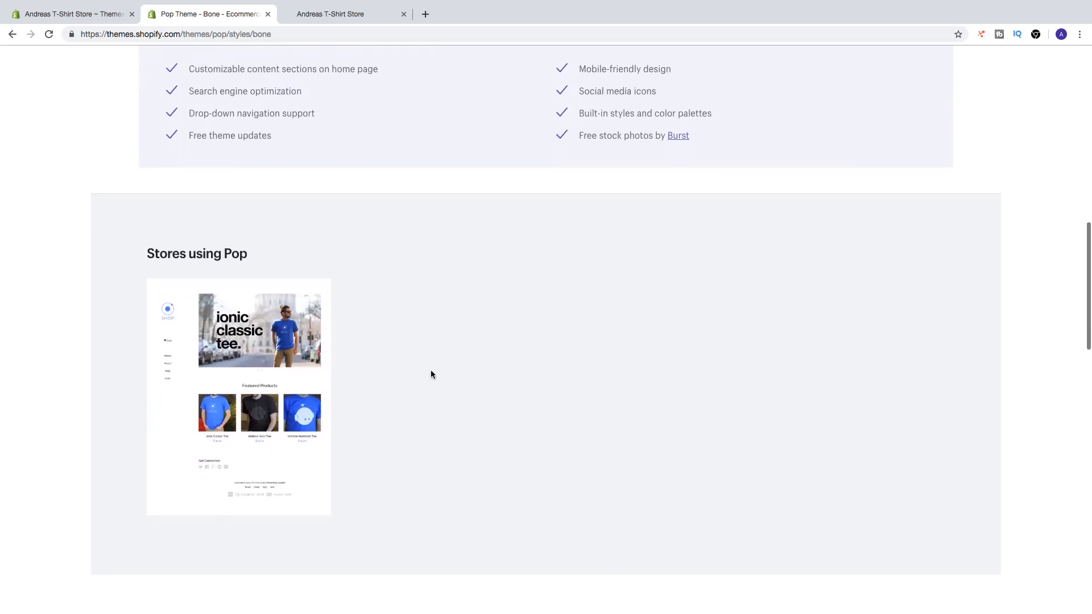
{"action": "scroll", "scroll_direction": "down", "scroll_amount": 3}
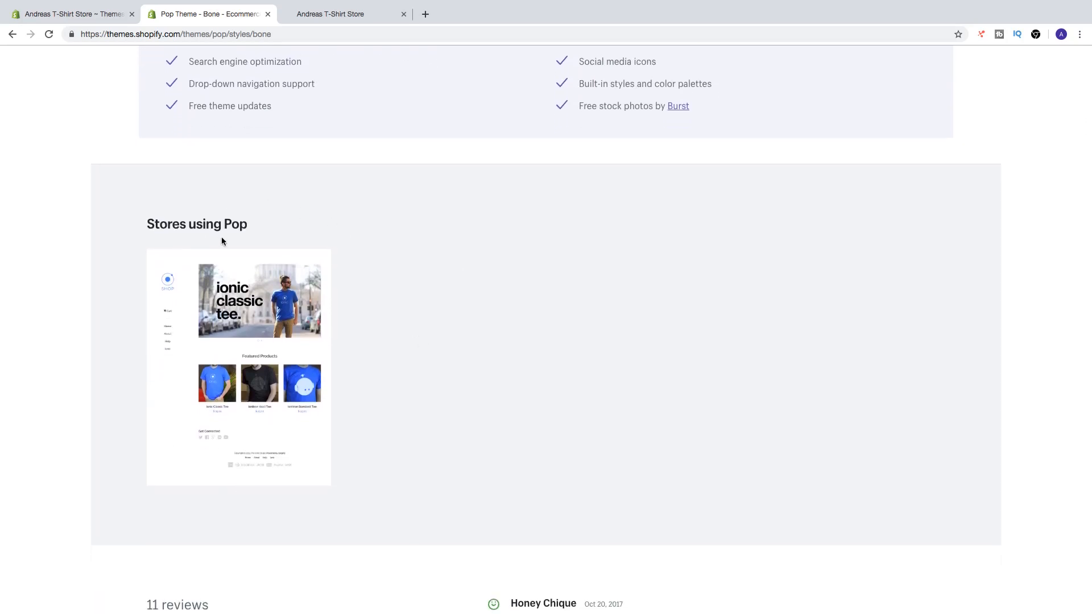
{"action": "mouse_move", "coordinate": [250, 339]}
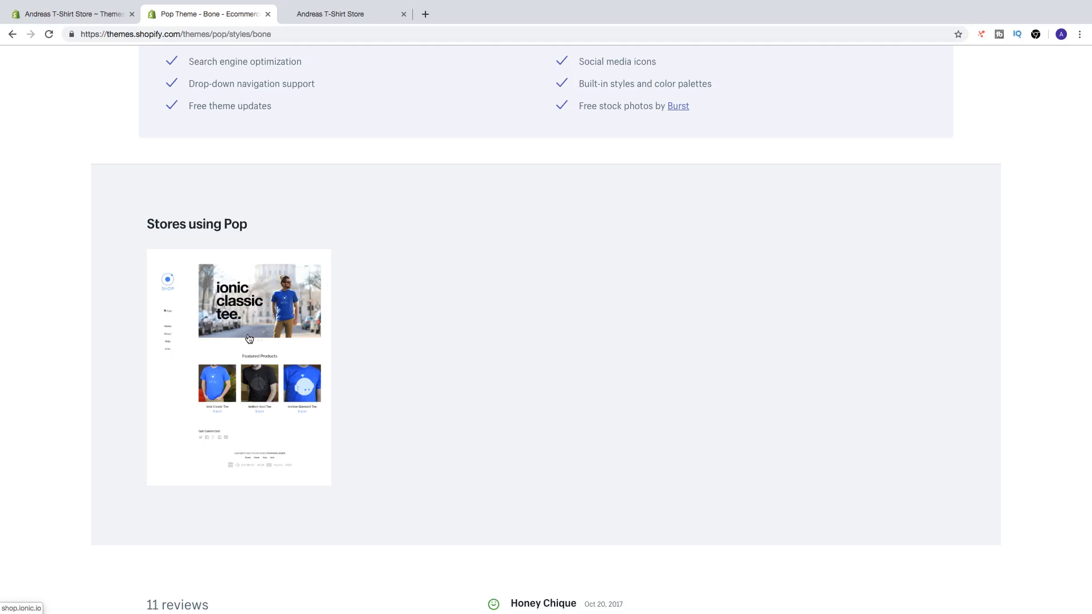
{"action": "scroll", "scroll_direction": "down", "scroll_amount": 3}
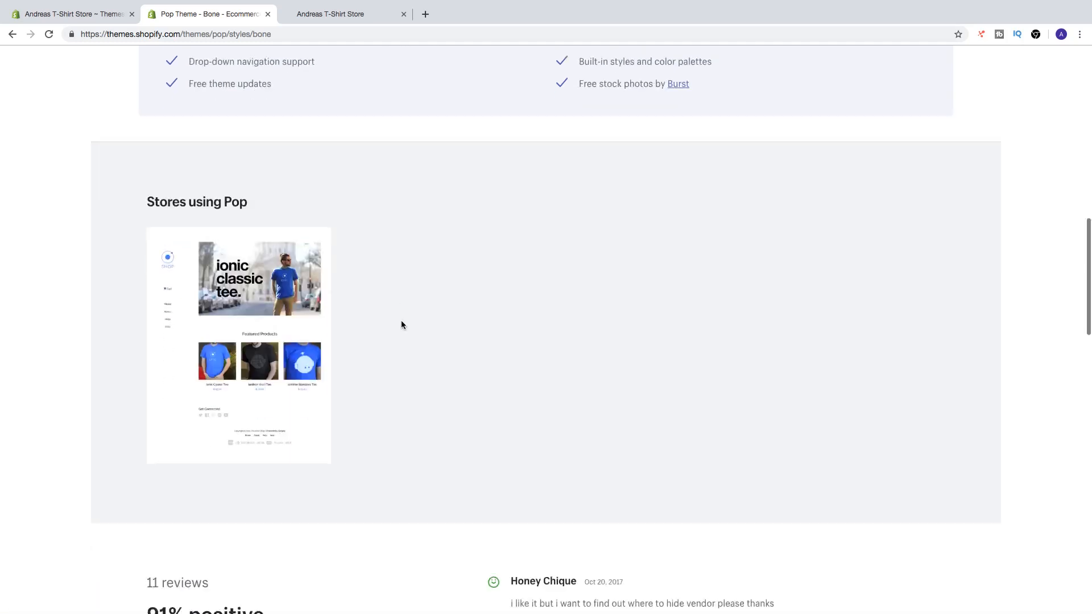
{"action": "scroll", "scroll_direction": "down", "scroll_amount": 3}
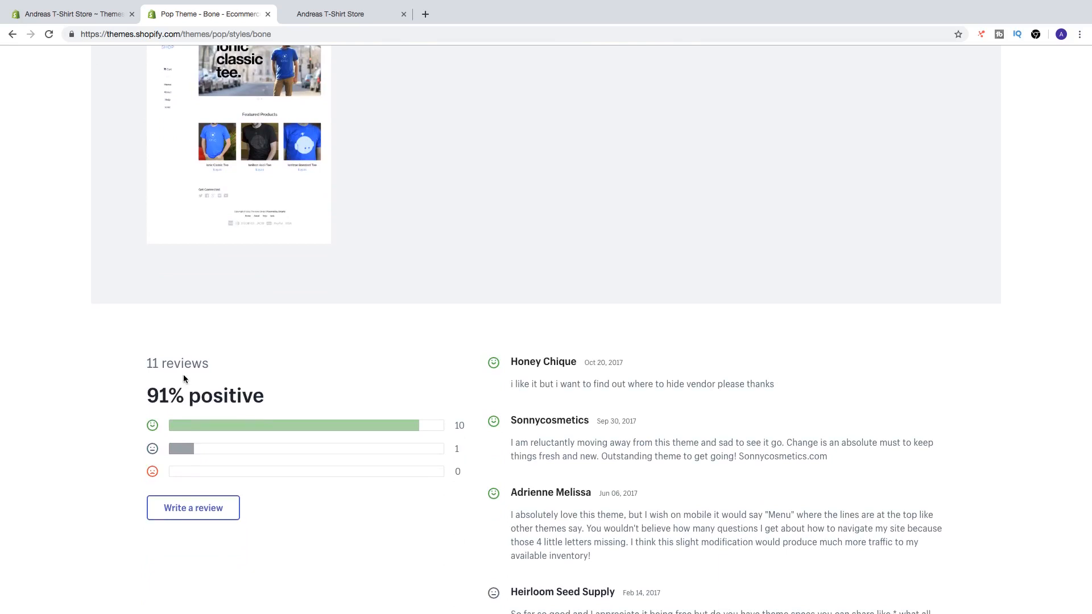
{"action": "mouse_move", "coordinate": [269, 388]}
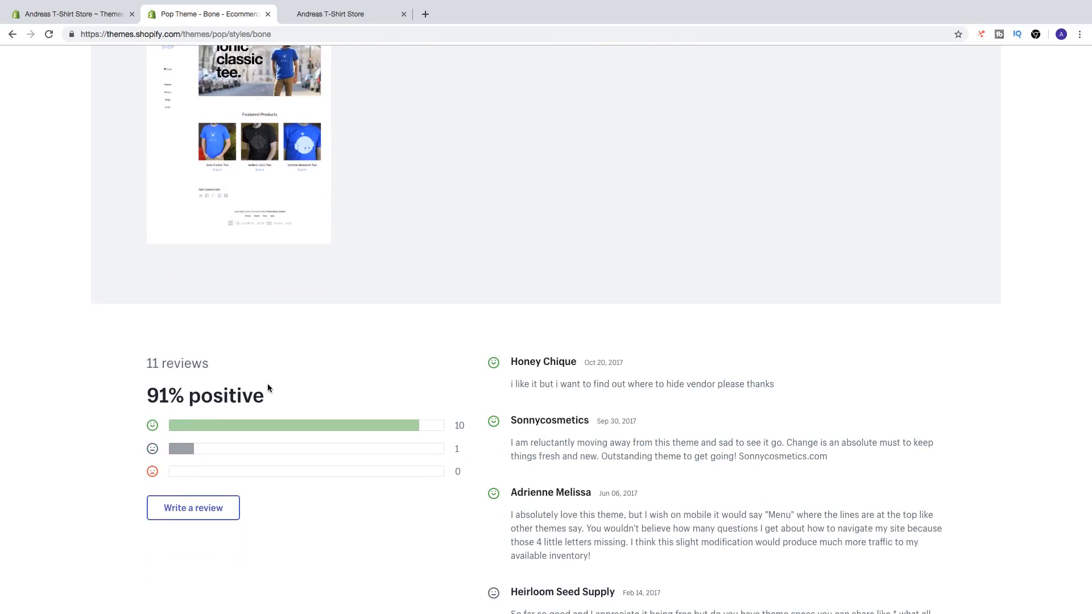
{"action": "mouse_move", "coordinate": [223, 412]}
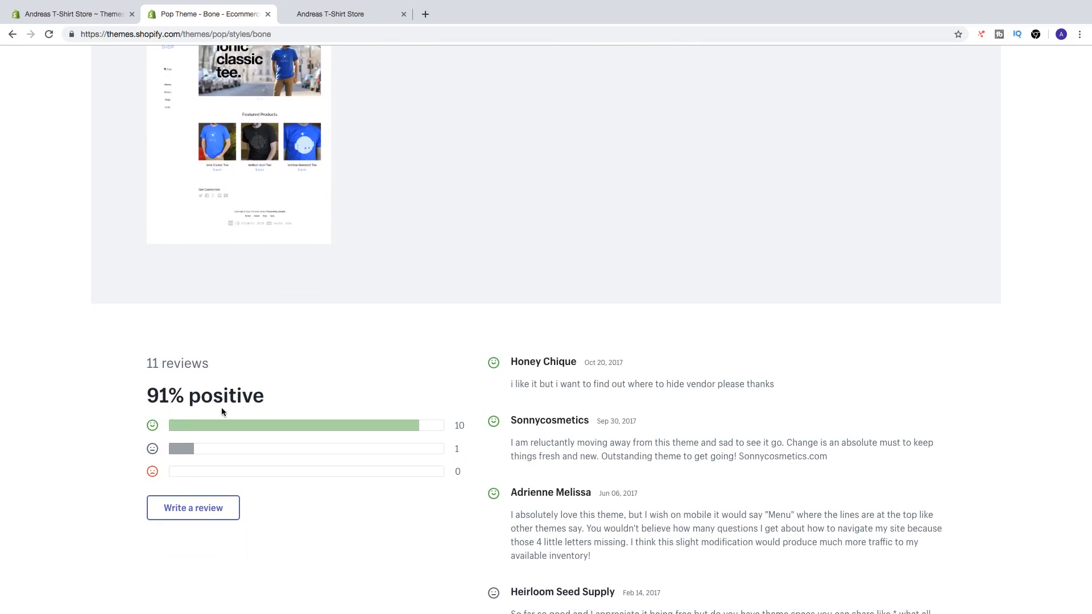
{"action": "mouse_move", "coordinate": [288, 417]}
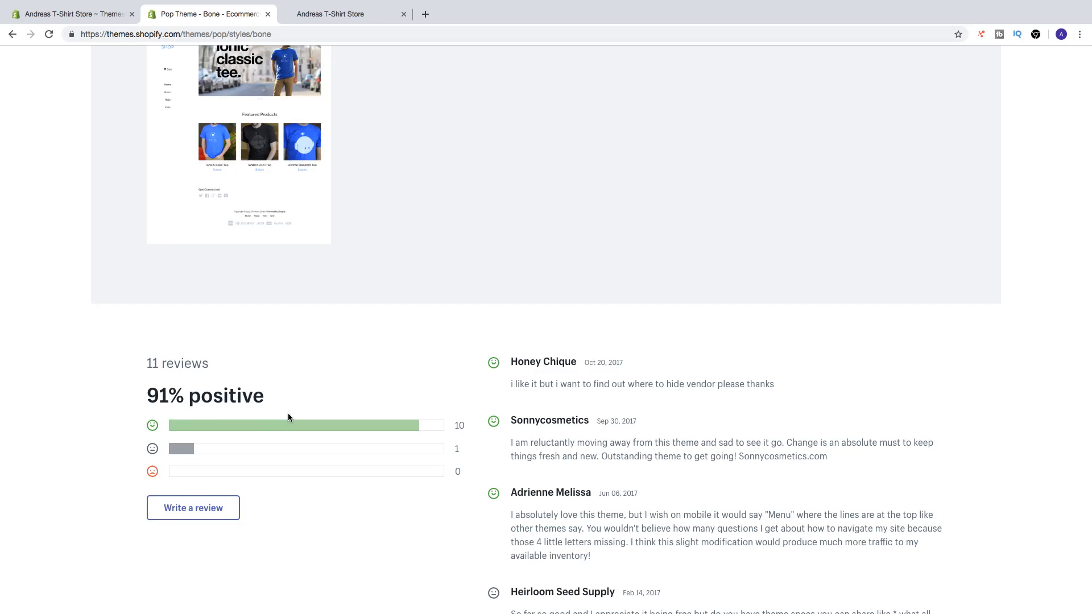
{"action": "scroll", "scroll_direction": "down", "scroll_amount": 3}
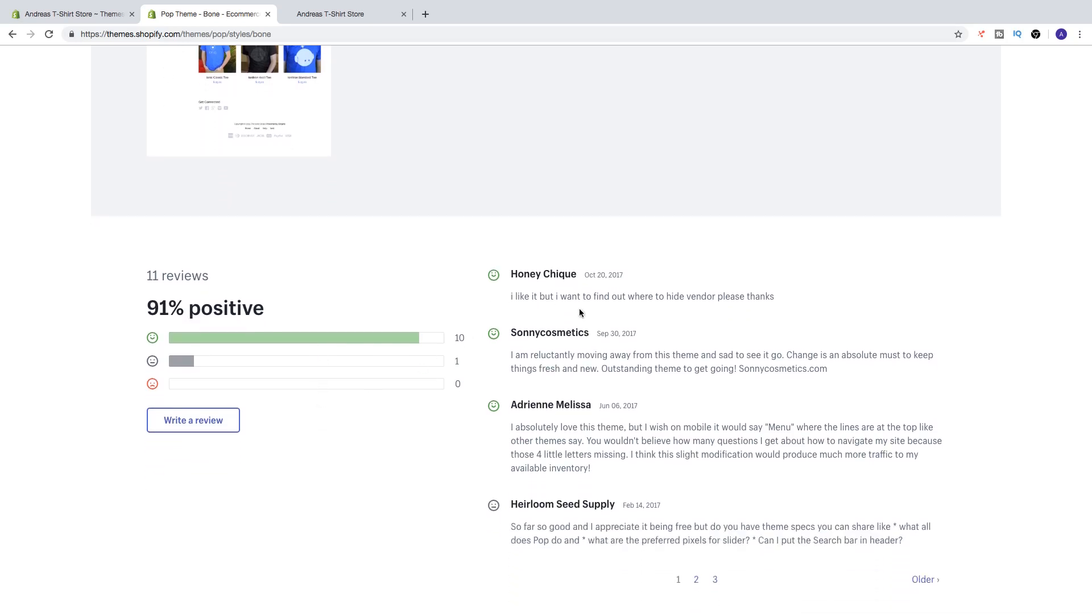
{"action": "scroll", "scroll_direction": "down", "scroll_amount": 3}
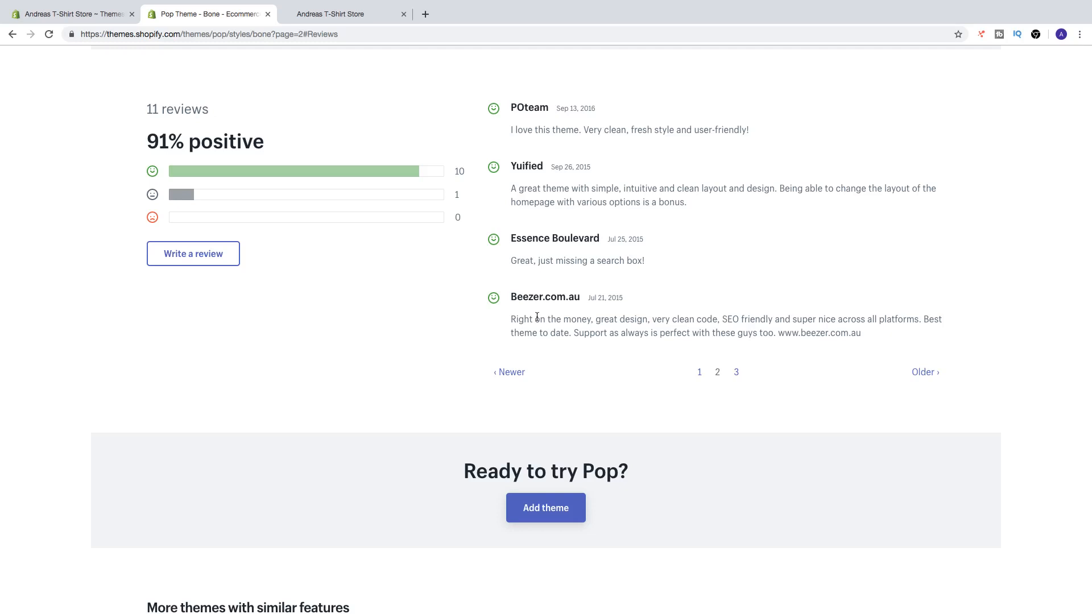
{"action": "scroll", "scroll_direction": "down", "scroll_amount": 3}
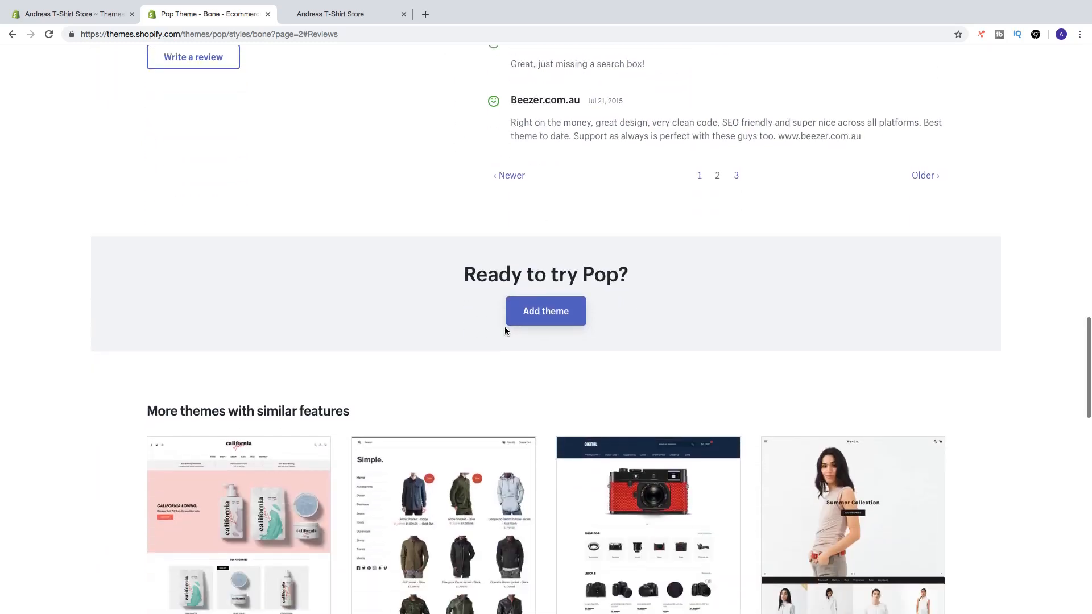
{"action": "scroll", "scroll_direction": "down", "scroll_amount": 3}
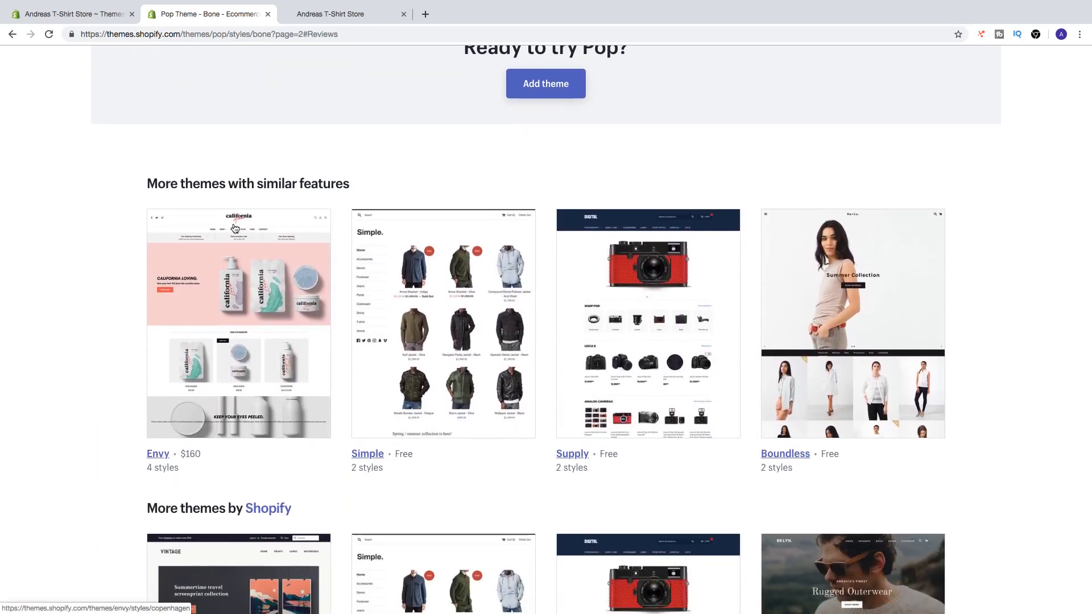
{"action": "scroll", "scroll_direction": "down", "scroll_amount": 3}
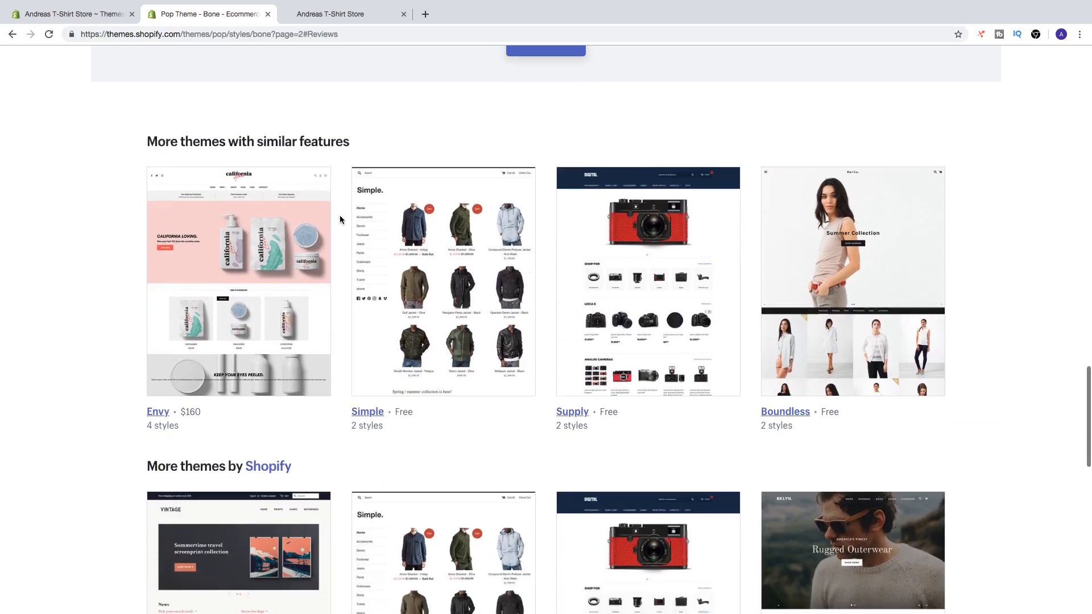
{"action": "scroll", "scroll_direction": "down", "scroll_amount": 3}
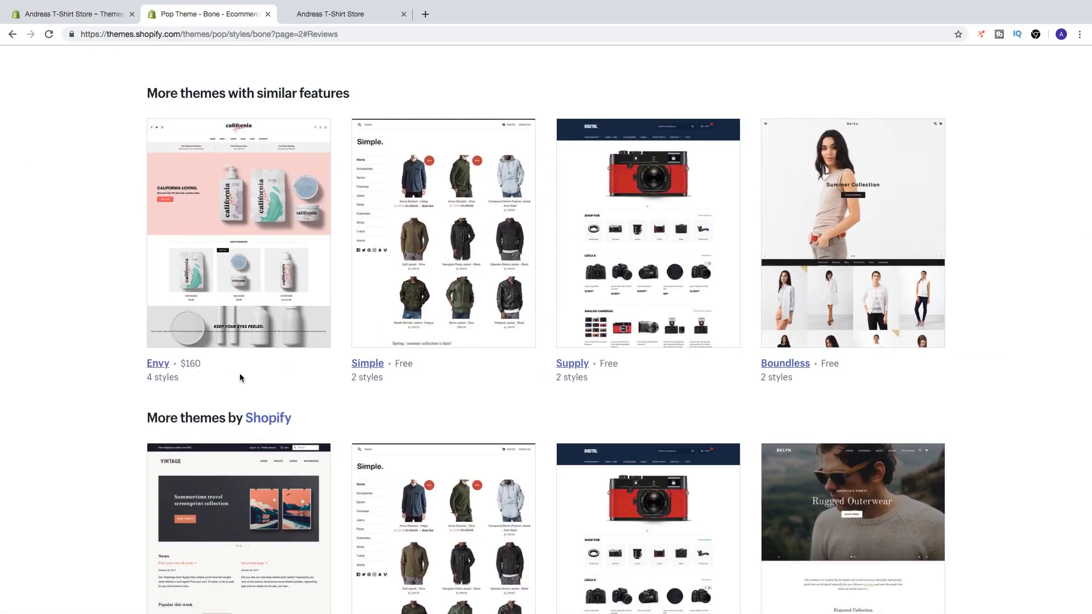
{"action": "scroll", "scroll_direction": "down", "scroll_amount": 3}
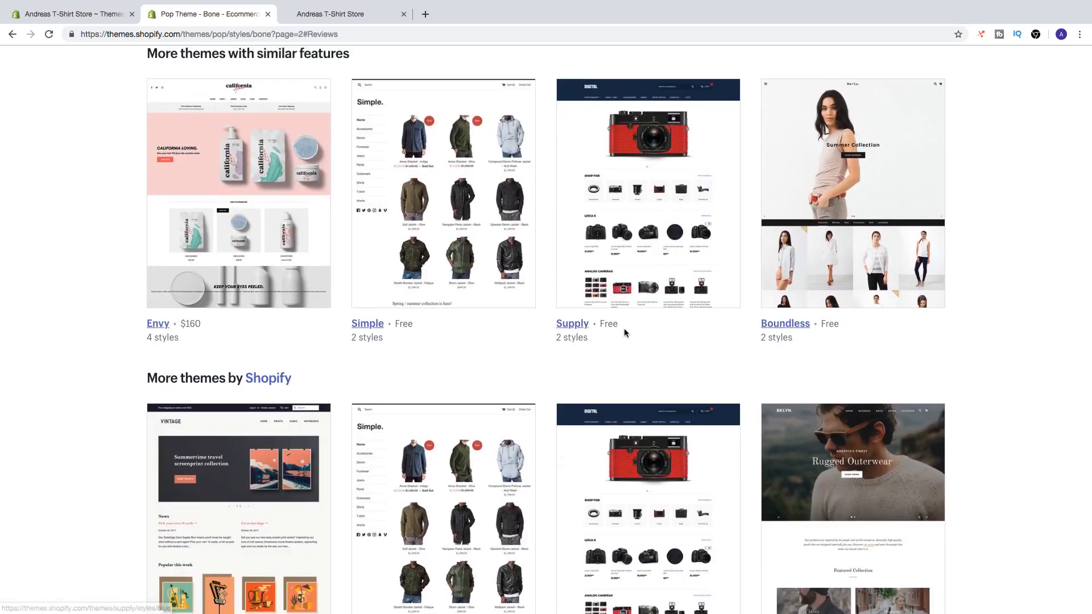
{"action": "scroll", "scroll_direction": "down", "scroll_amount": 3}
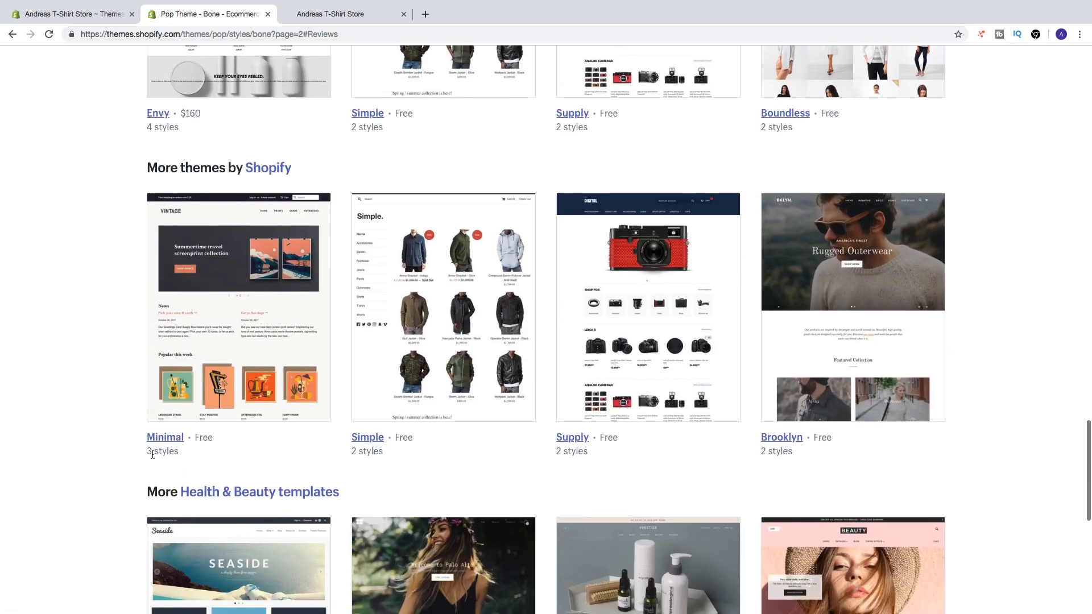
{"action": "scroll", "scroll_direction": "down", "scroll_amount": 3}
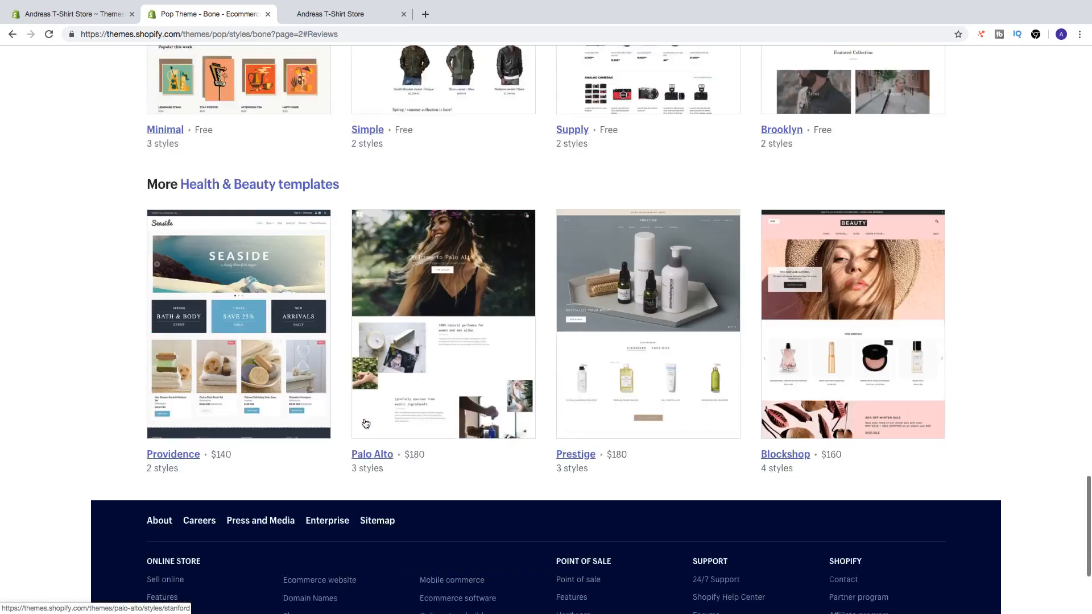
{"action": "scroll", "scroll_direction": "up", "scroll_amount": 3}
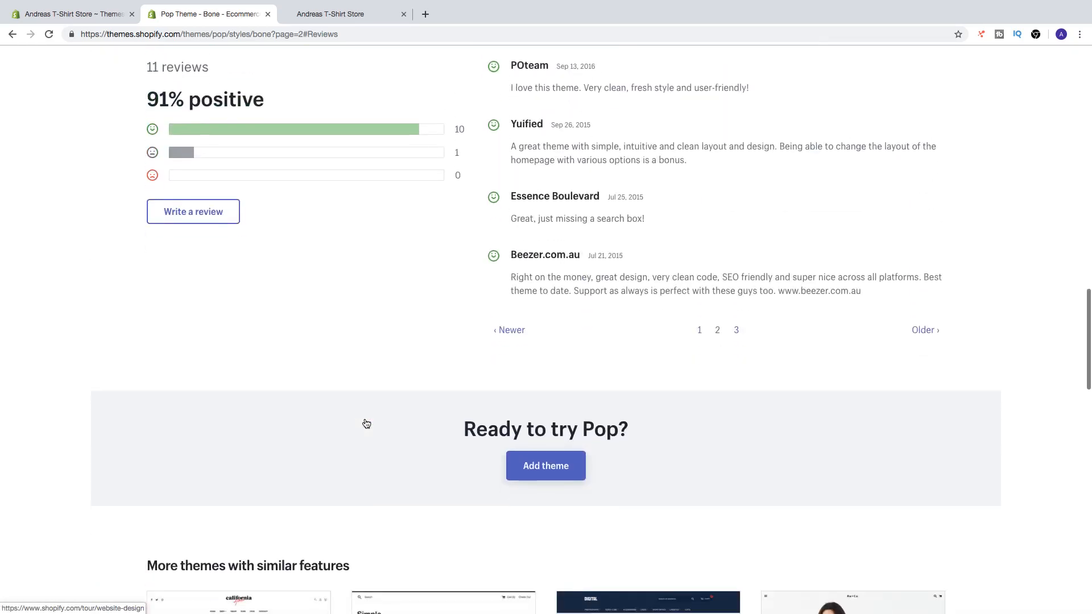
{"action": "scroll", "scroll_direction": "down", "scroll_amount": 3}
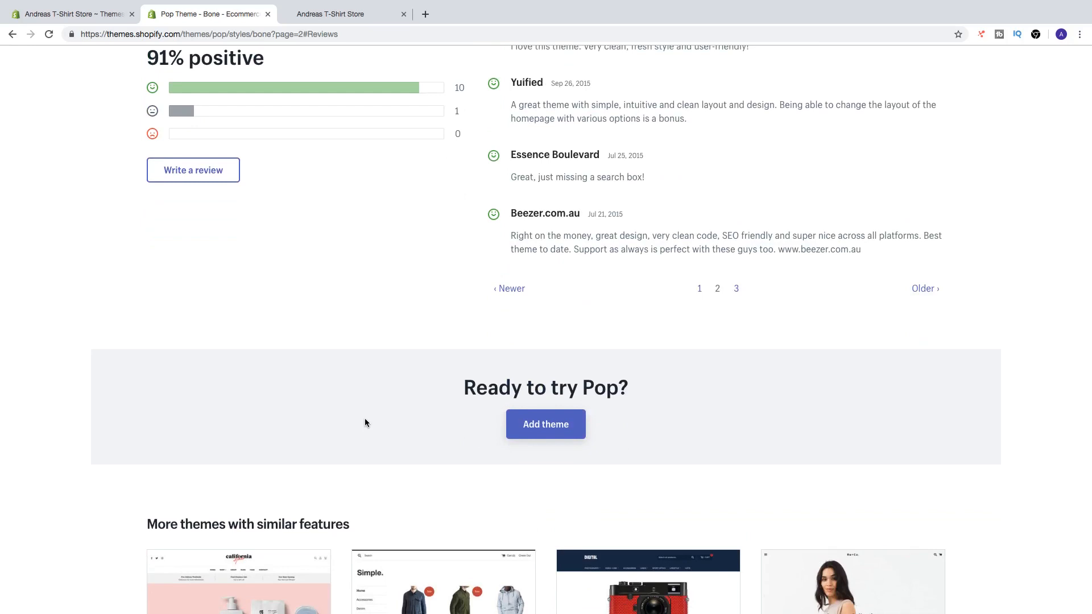
{"action": "mouse_move", "coordinate": [546, 425]}
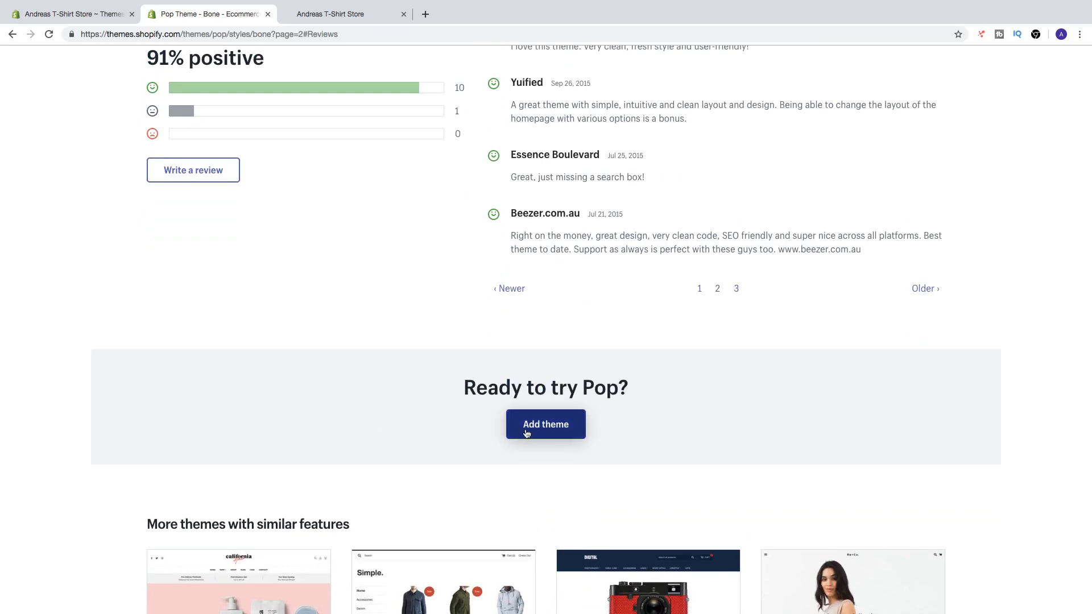
Add Pop to the store from its Theme Store page, confirming on the admin Themes page.
{"action": "left_click", "coordinate": [546, 424]}
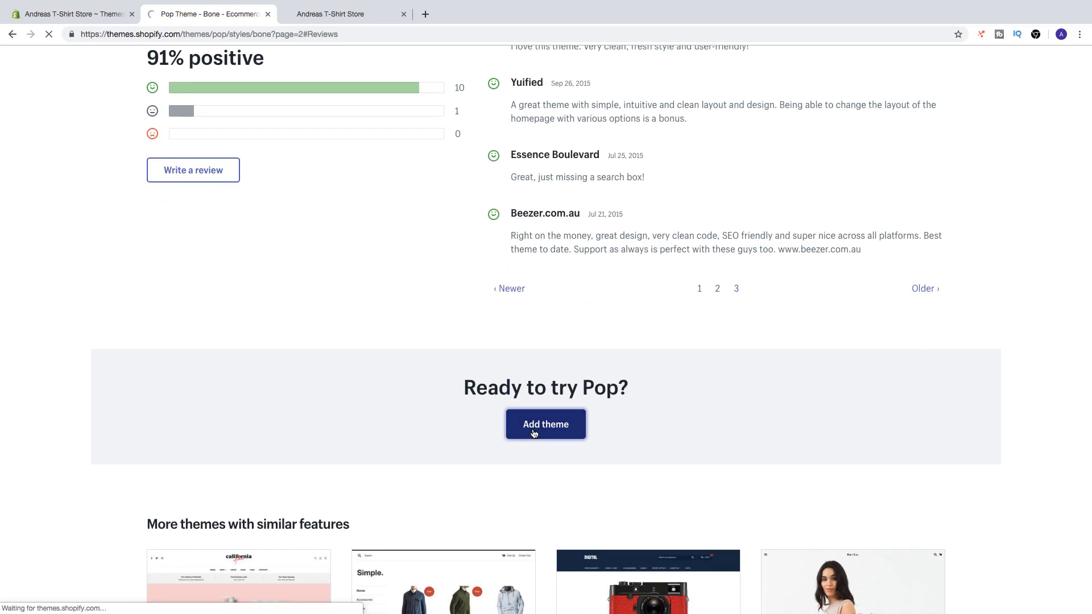
{"action": "left_click", "coordinate": [545, 425]}
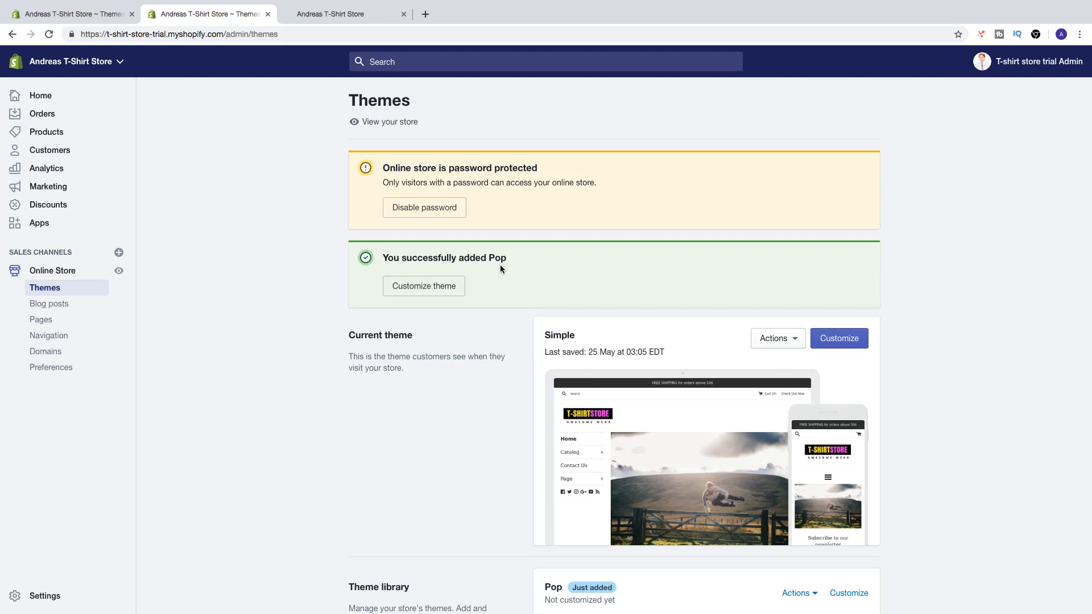
{"action": "mouse_move", "coordinate": [516, 320]}
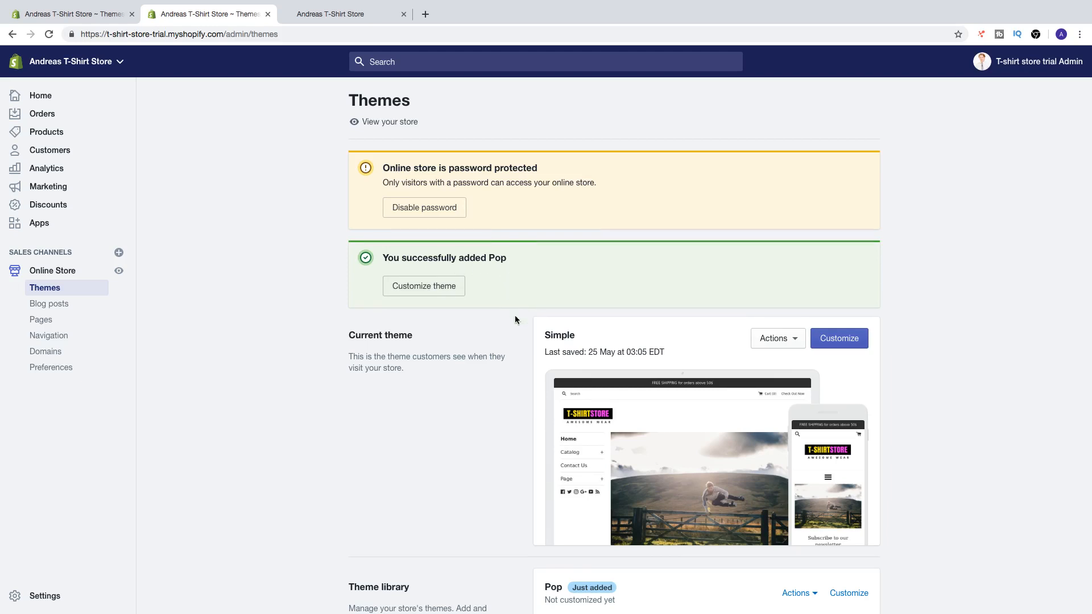
{"action": "mouse_move", "coordinate": [518, 376]}
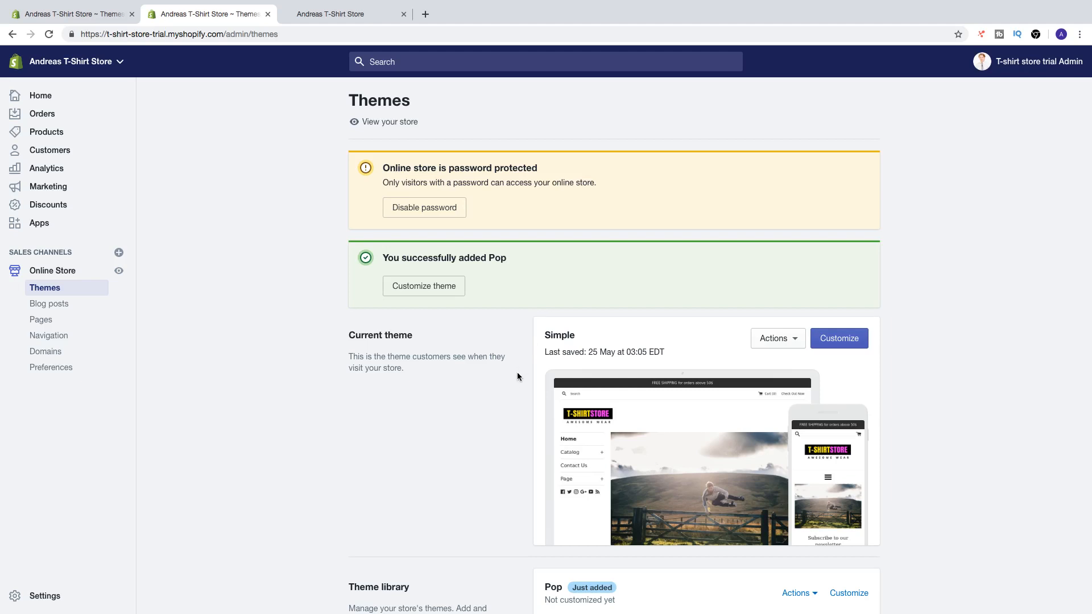
Preview Pop on the storefront via its Theme library Actions menu, then return to admin.
{"action": "scroll", "scroll_direction": "down", "scroll_amount": 3}
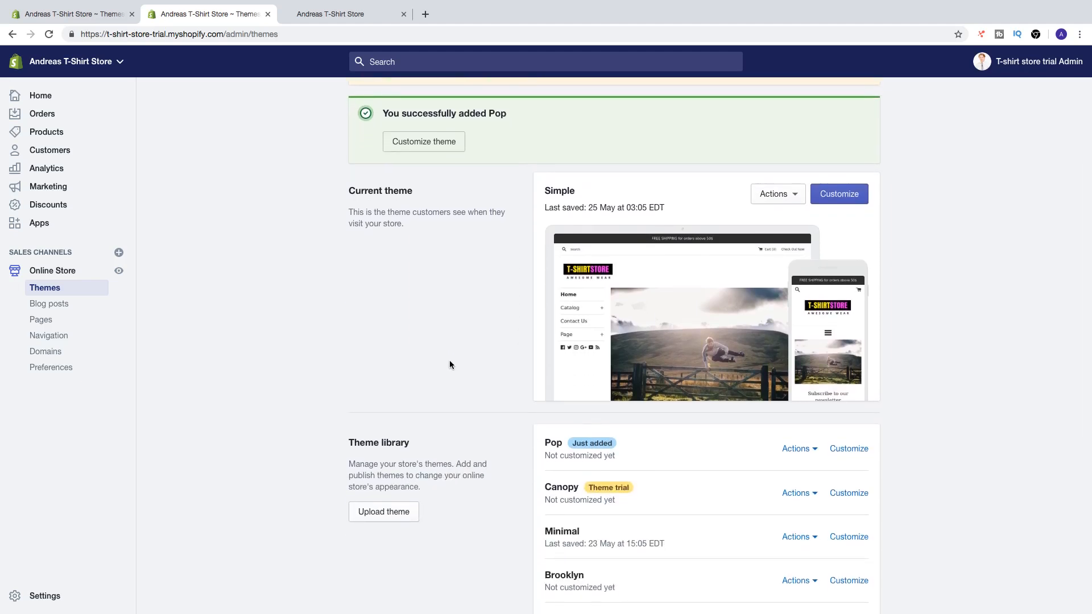
{"action": "mouse_move", "coordinate": [388, 453]}
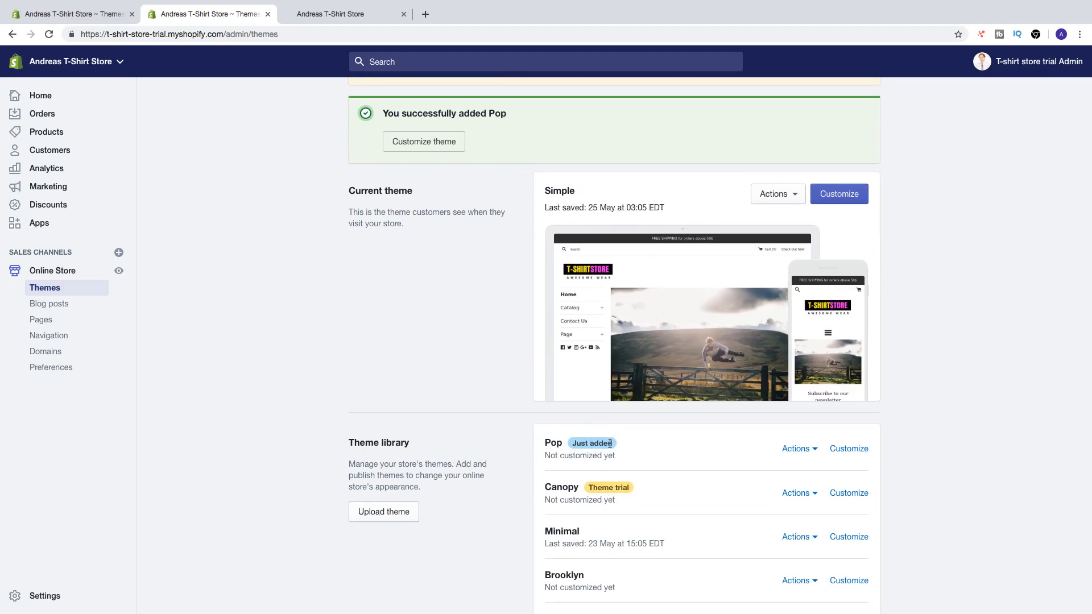
{"action": "mouse_move", "coordinate": [646, 462]}
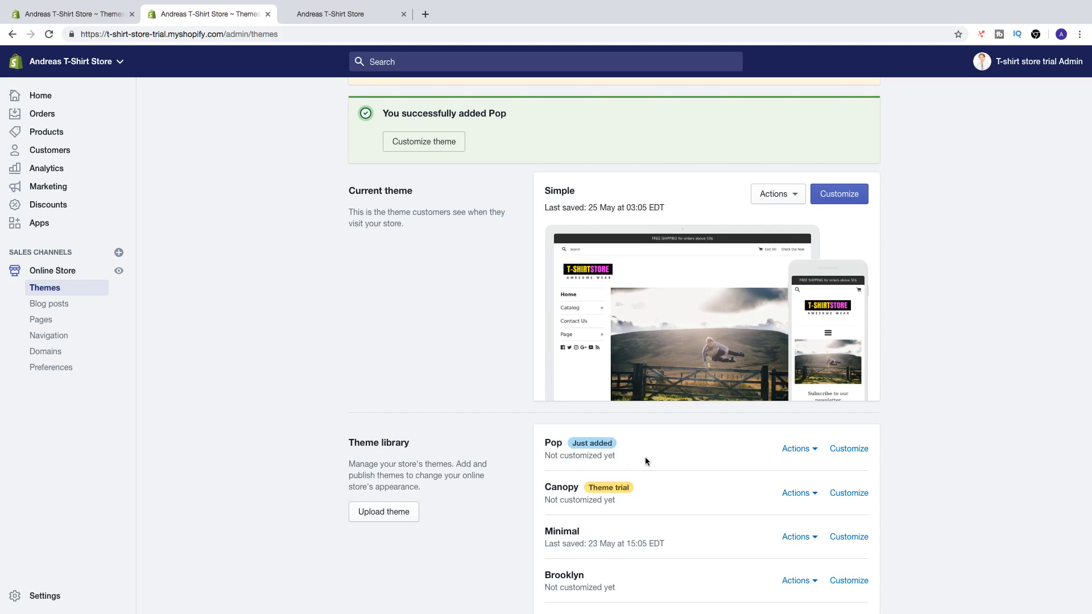
{"action": "mouse_move", "coordinate": [800, 449]}
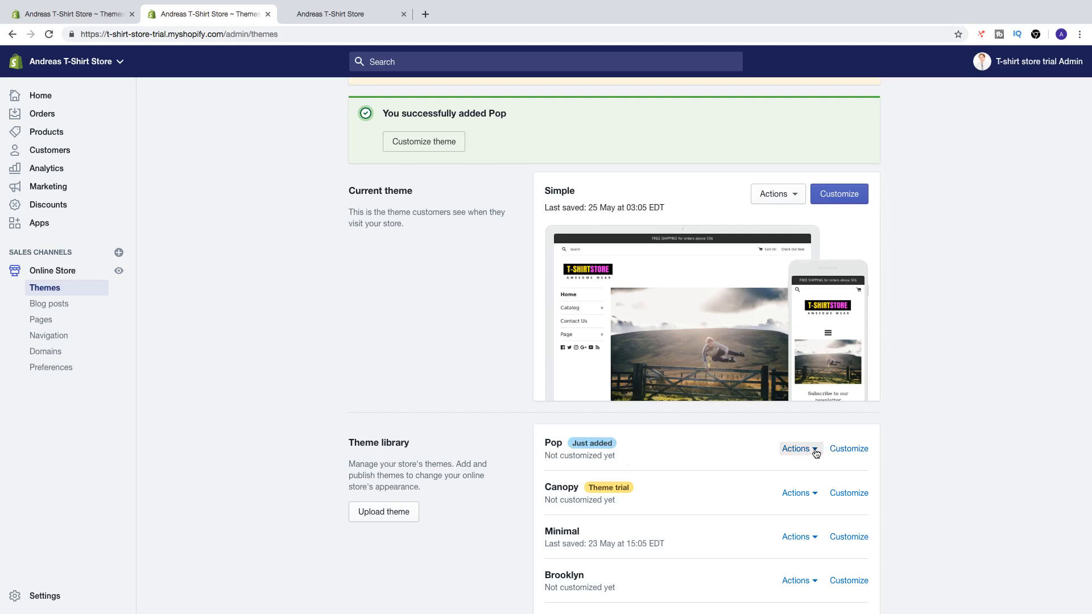
{"action": "left_click", "coordinate": [796, 447]}
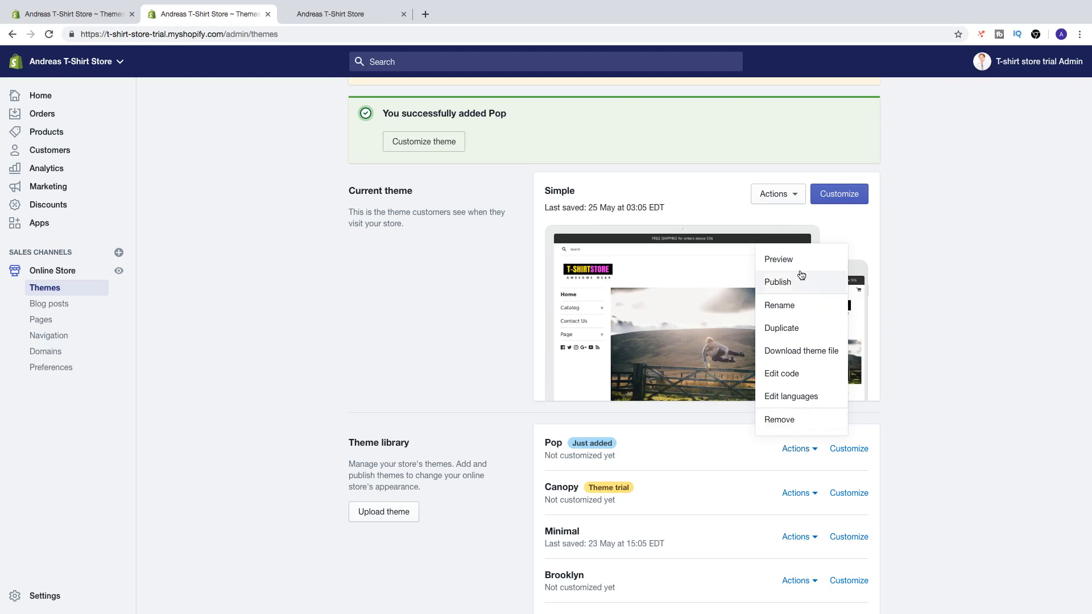
{"action": "left_click", "coordinate": [779, 260]}
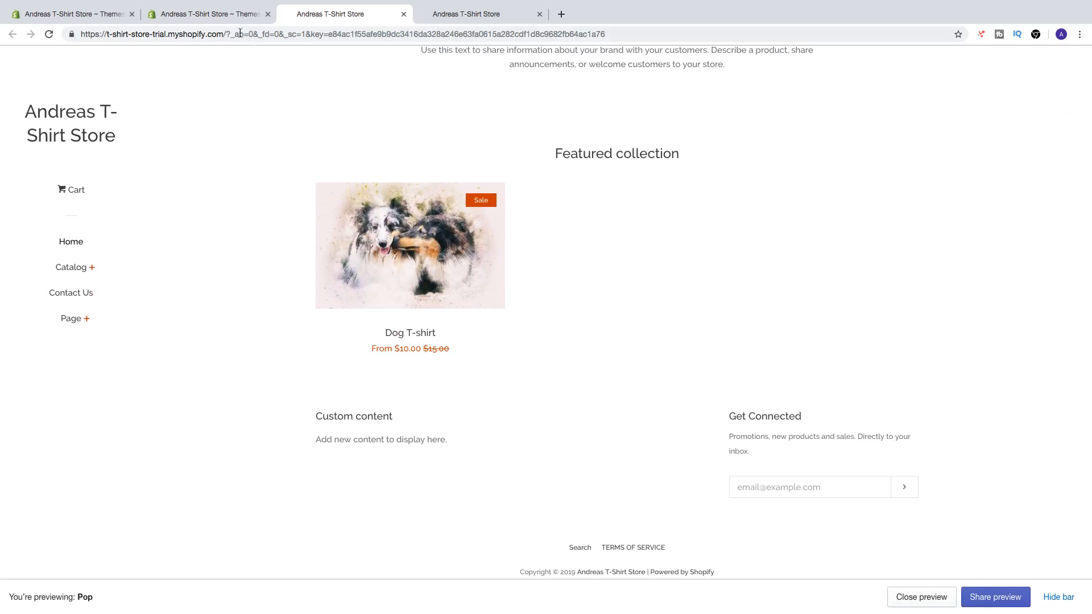
{"action": "left_click", "coordinate": [207, 13]}
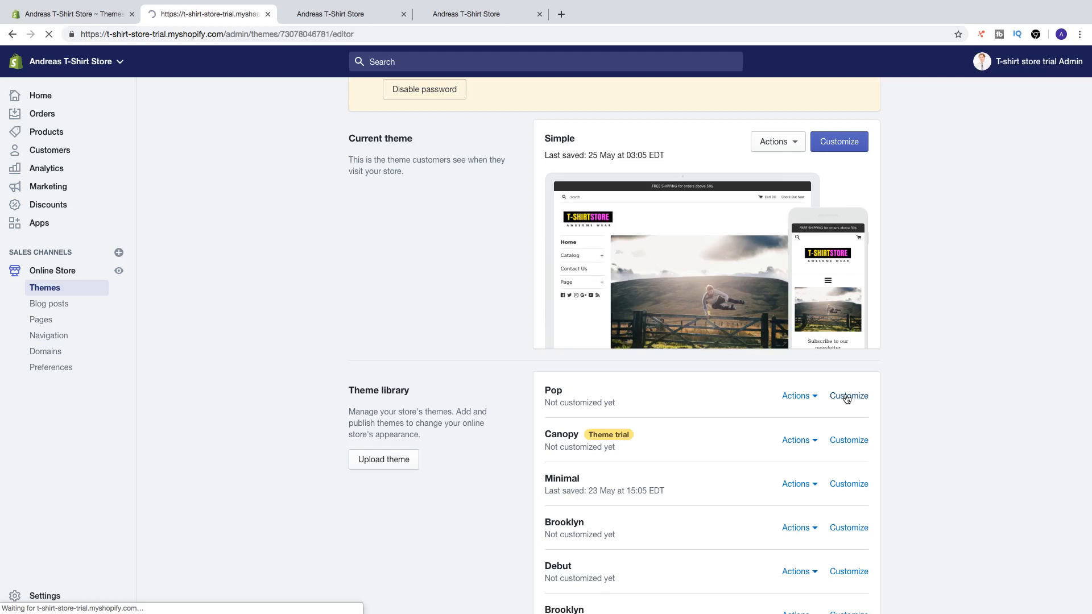
{"action": "left_click", "coordinate": [848, 396]}
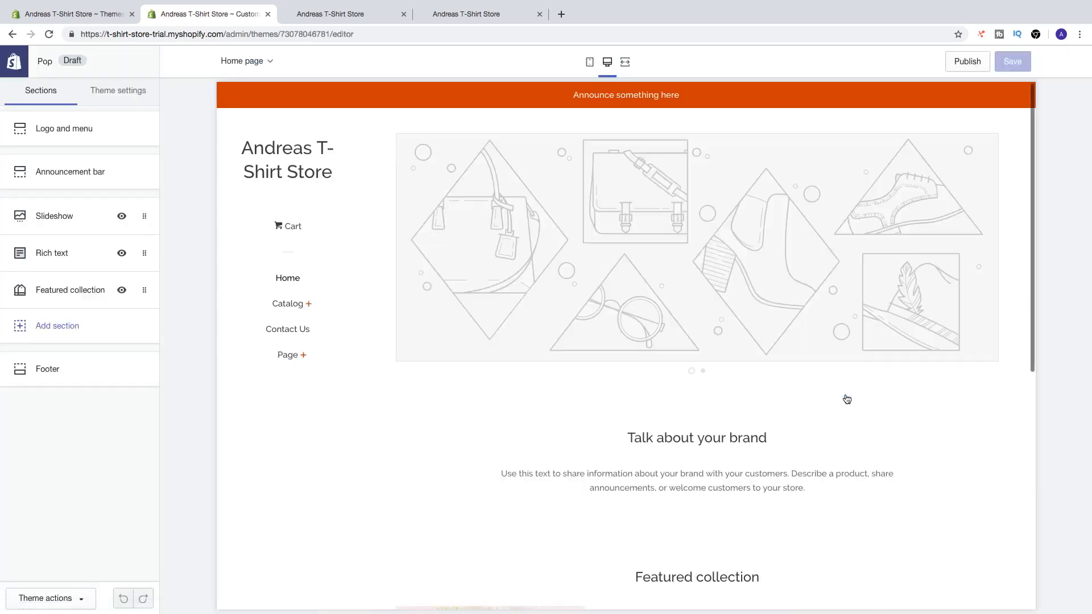
{"action": "mouse_move", "coordinate": [489, 319]}
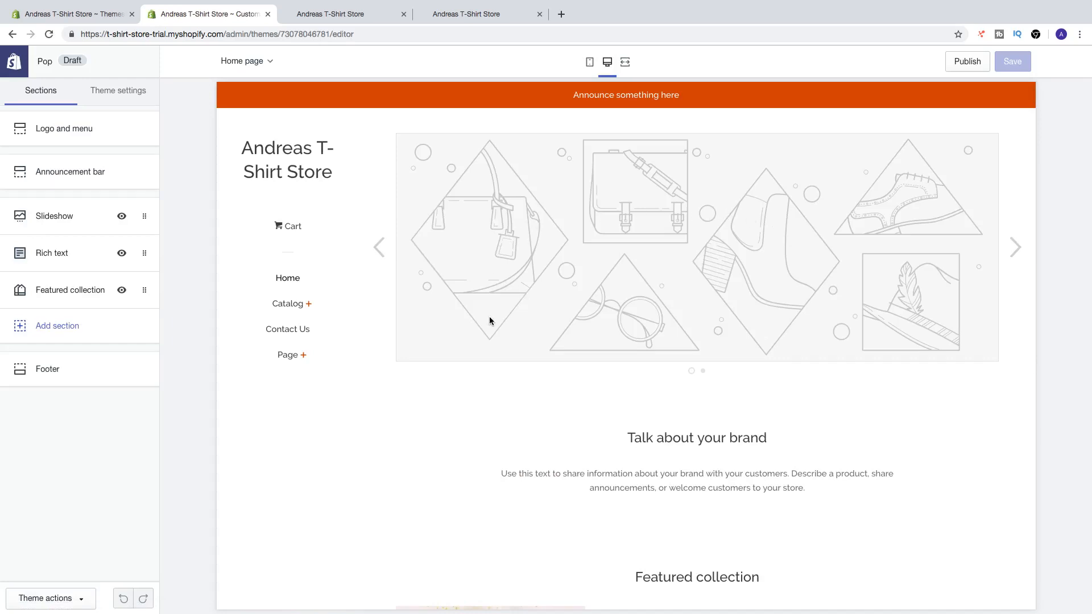
{"action": "mouse_move", "coordinate": [674, 319]}
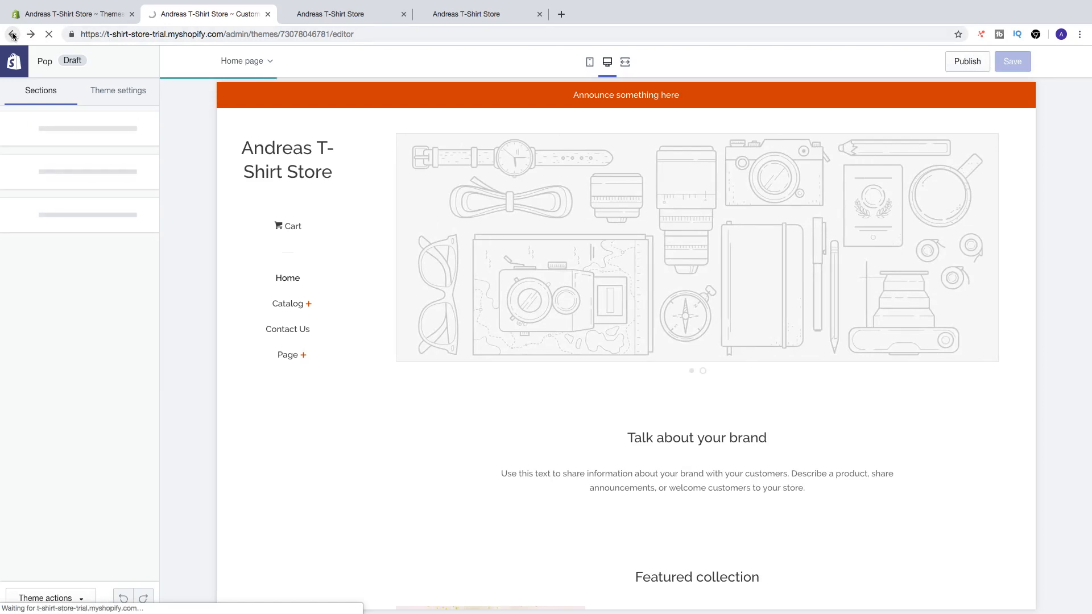
{"action": "left_click", "coordinate": [12, 34]}
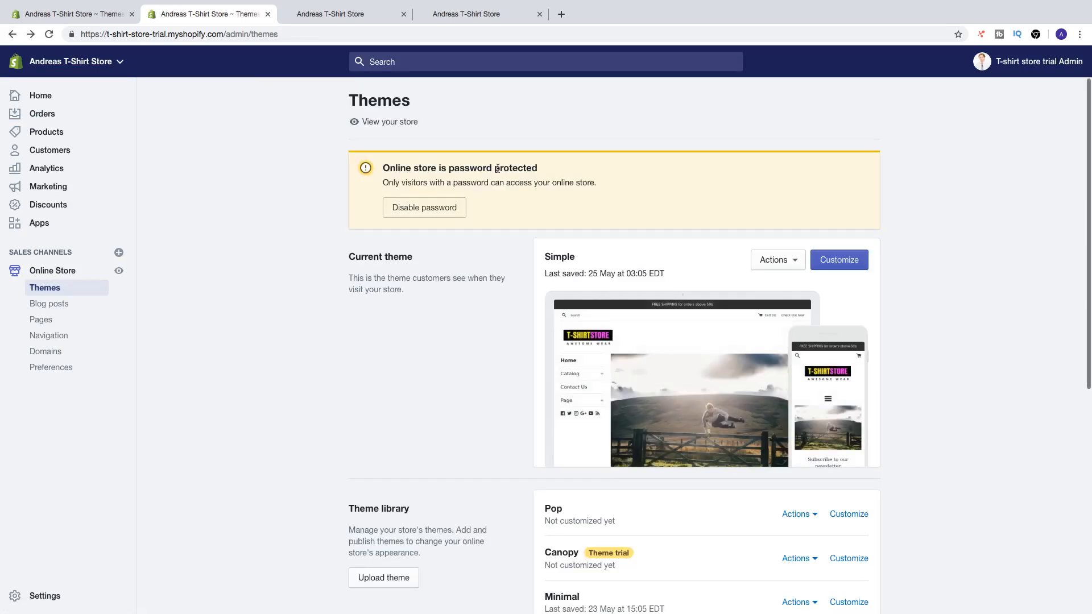
Choose Publish from Pop's Actions menu to bring up the Publish Pop dialog.
{"action": "scroll", "scroll_direction": "down", "scroll_amount": 3}
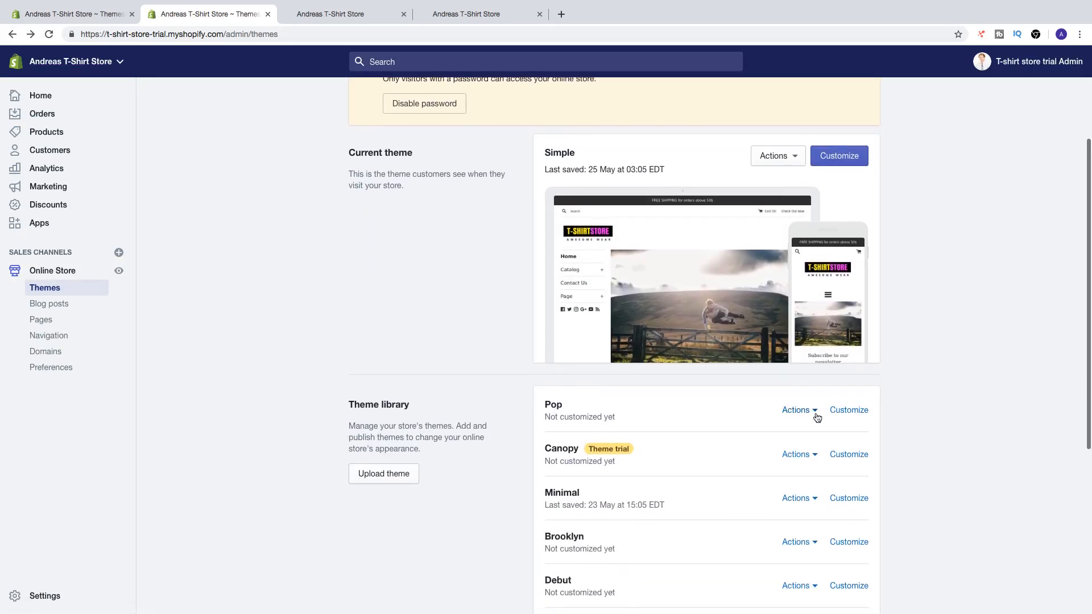
{"action": "left_click", "coordinate": [776, 155]}
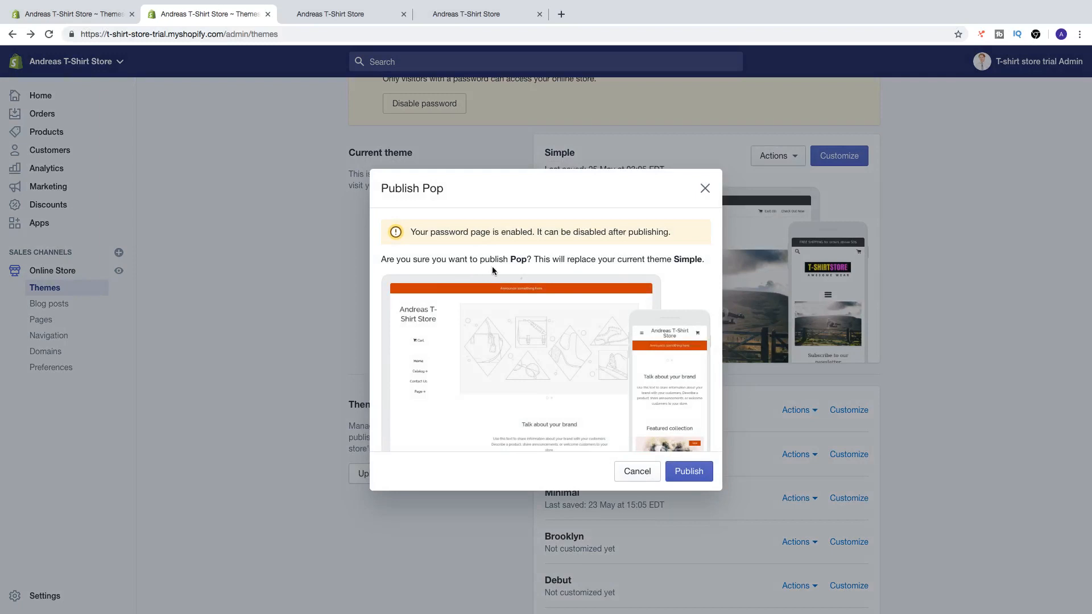
{"action": "mouse_move", "coordinate": [574, 274]}
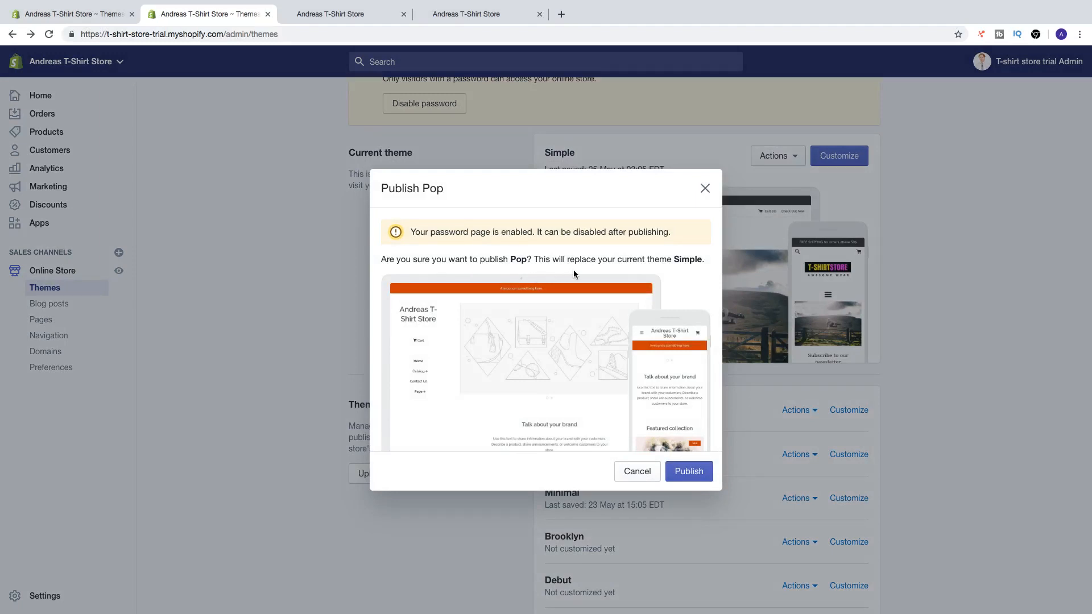
{"action": "mouse_move", "coordinate": [648, 340]}
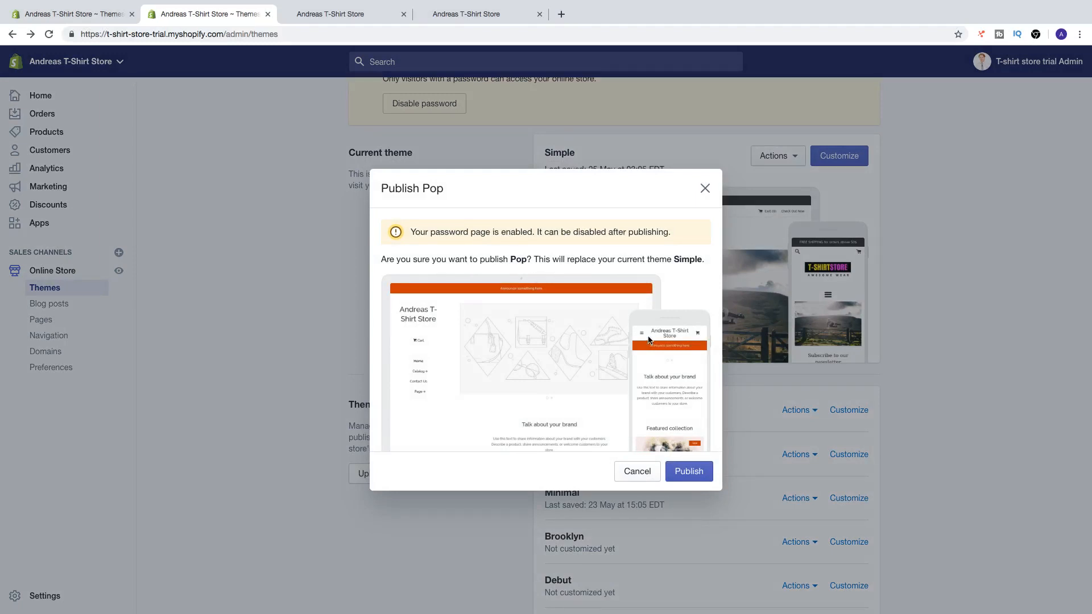
{"action": "mouse_move", "coordinate": [705, 435]}
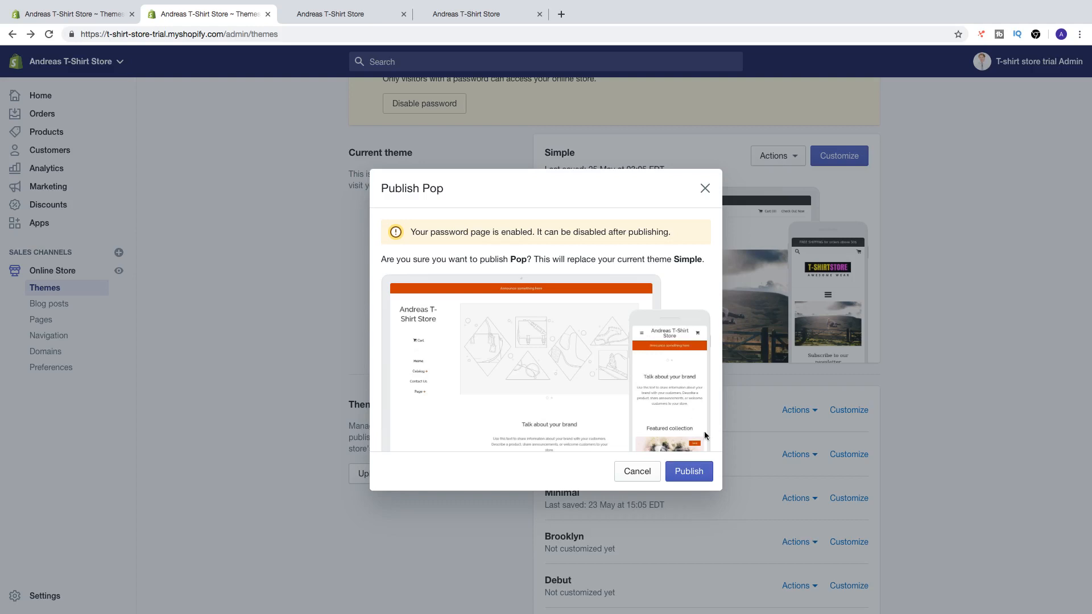
Confirm publishing Pop in the Publish Pop dialog, replacing Simple as the current theme.
{"action": "left_click", "coordinate": [688, 471]}
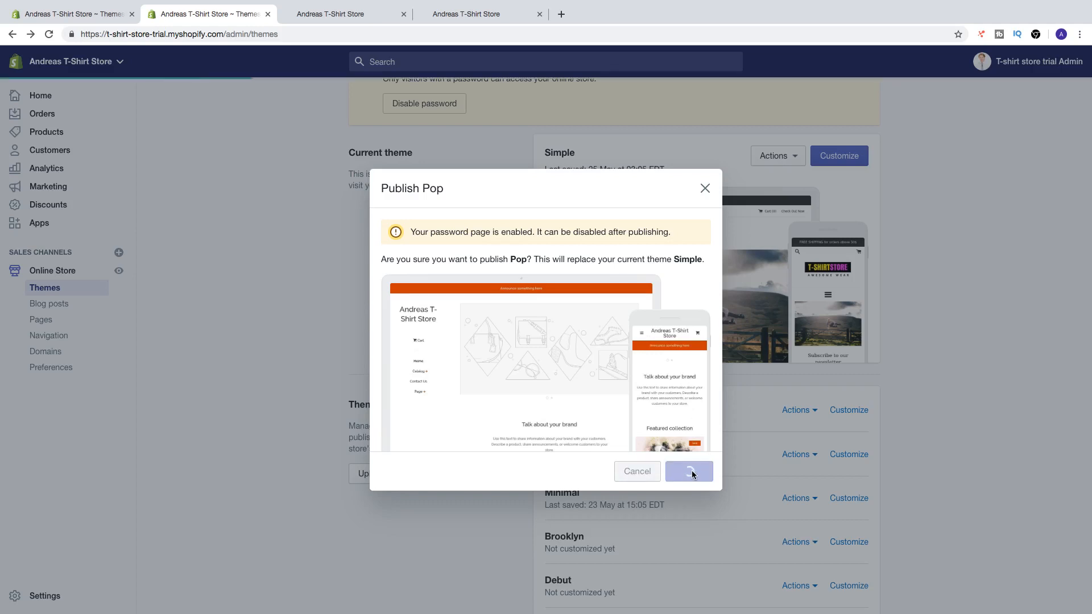
{"action": "left_click", "coordinate": [688, 471]}
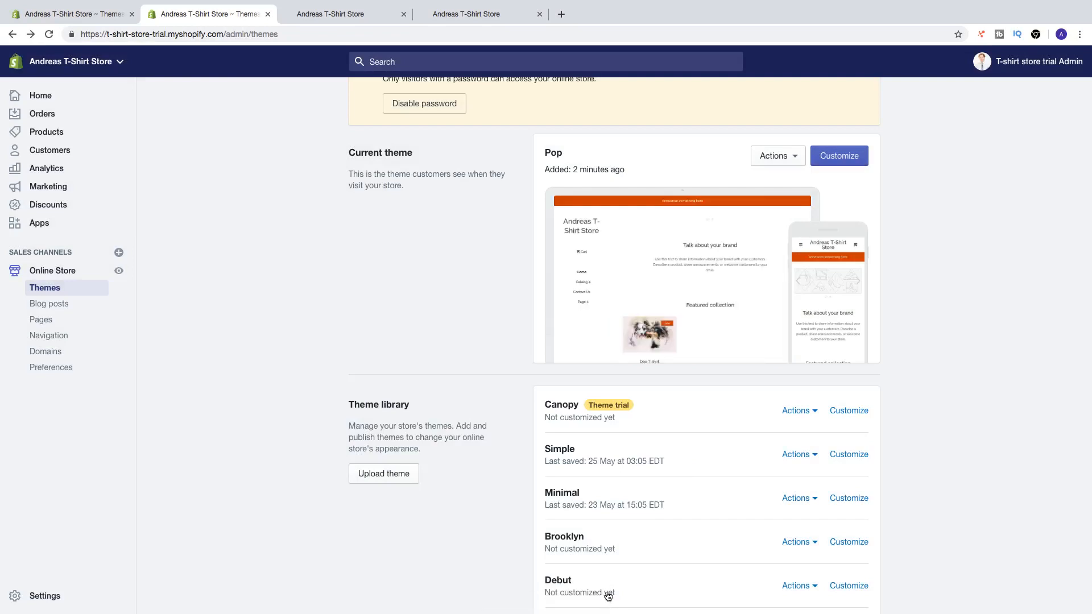
{"action": "mouse_move", "coordinate": [608, 592]}
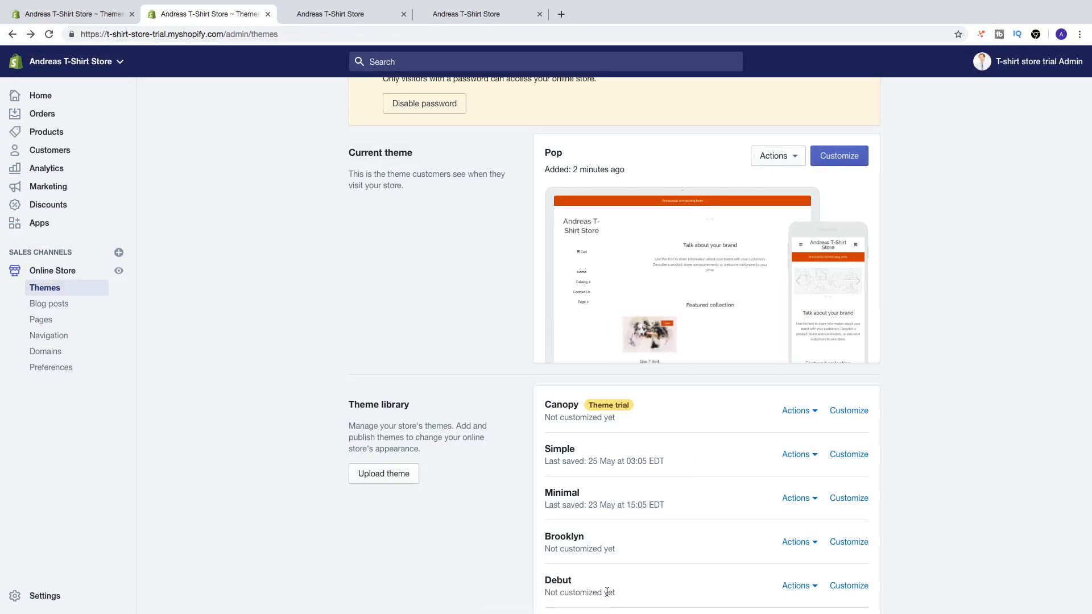